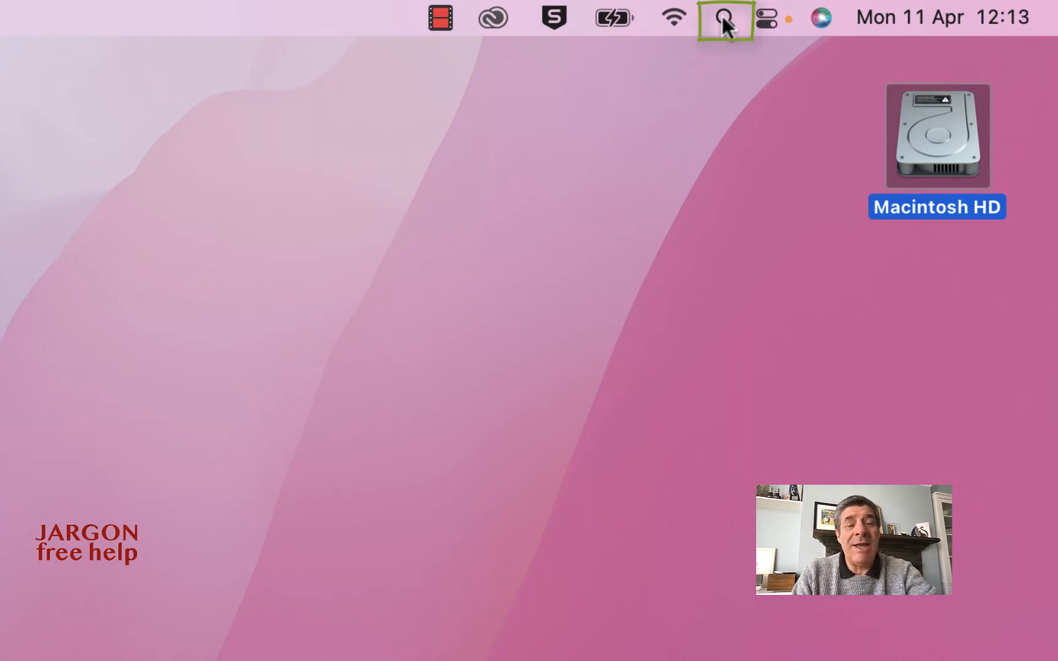
Bring up the Spotlight search bar and dismiss it, twice.
click(725, 17)
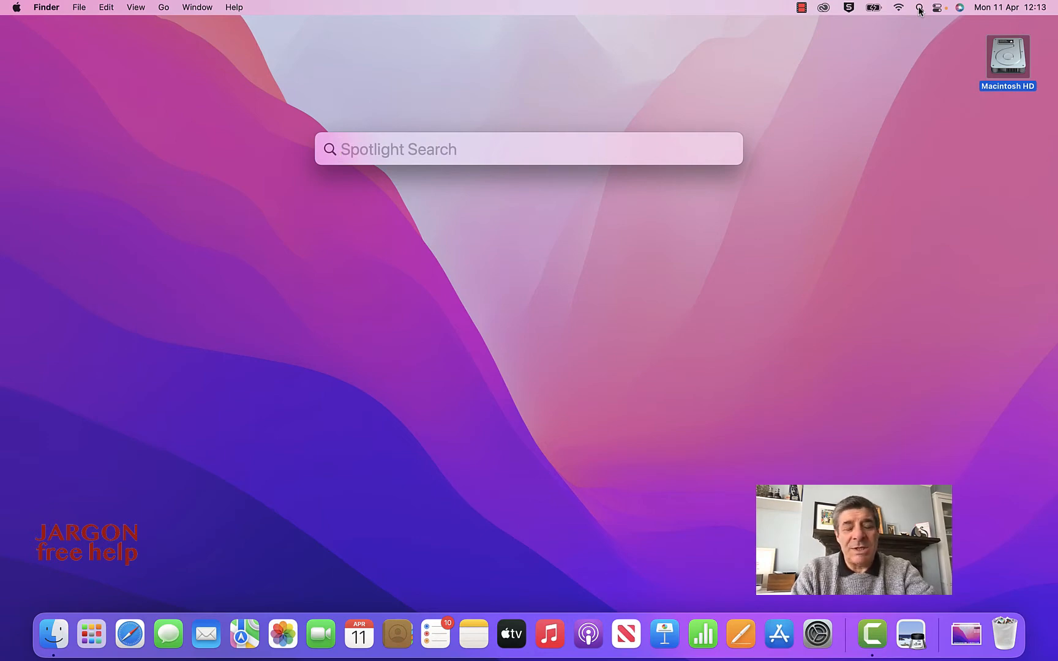
key(escape)
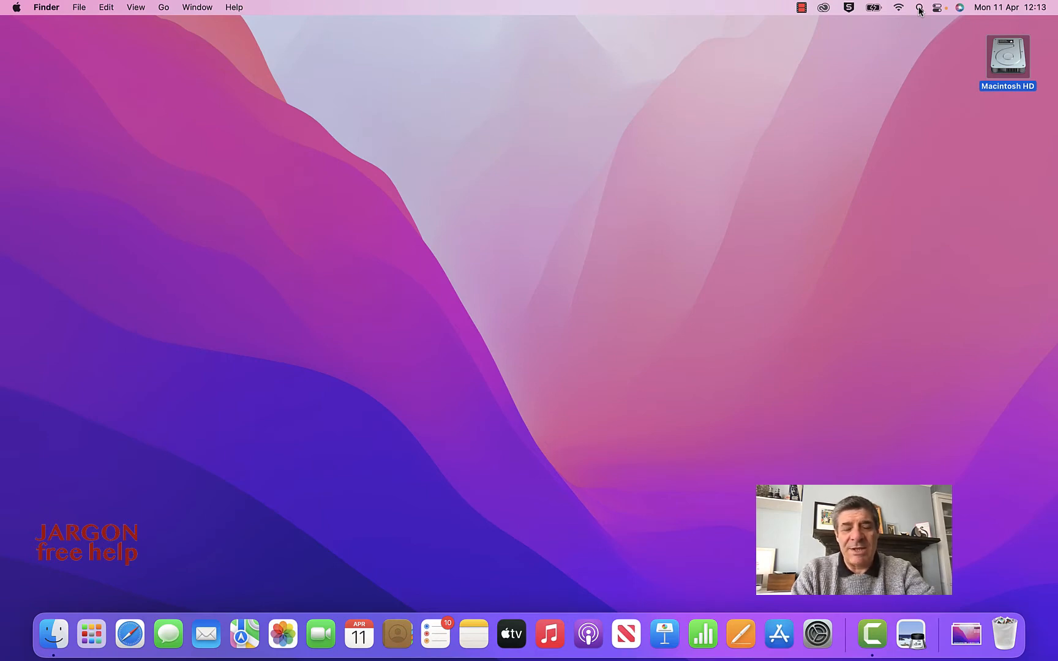
click(917, 7)
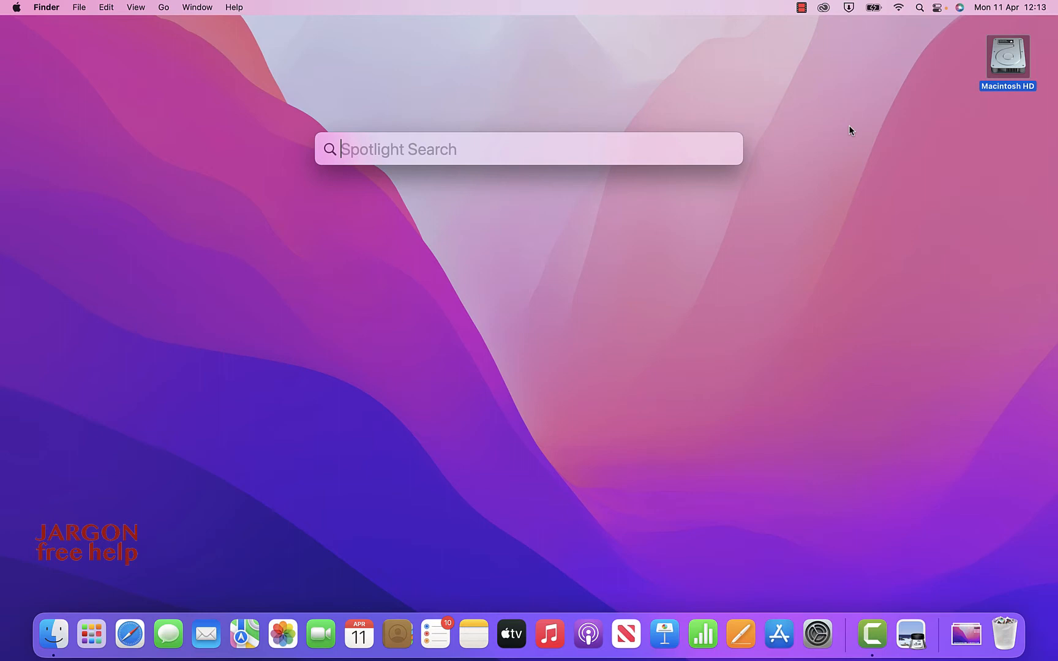
mouse_move(701, 244)
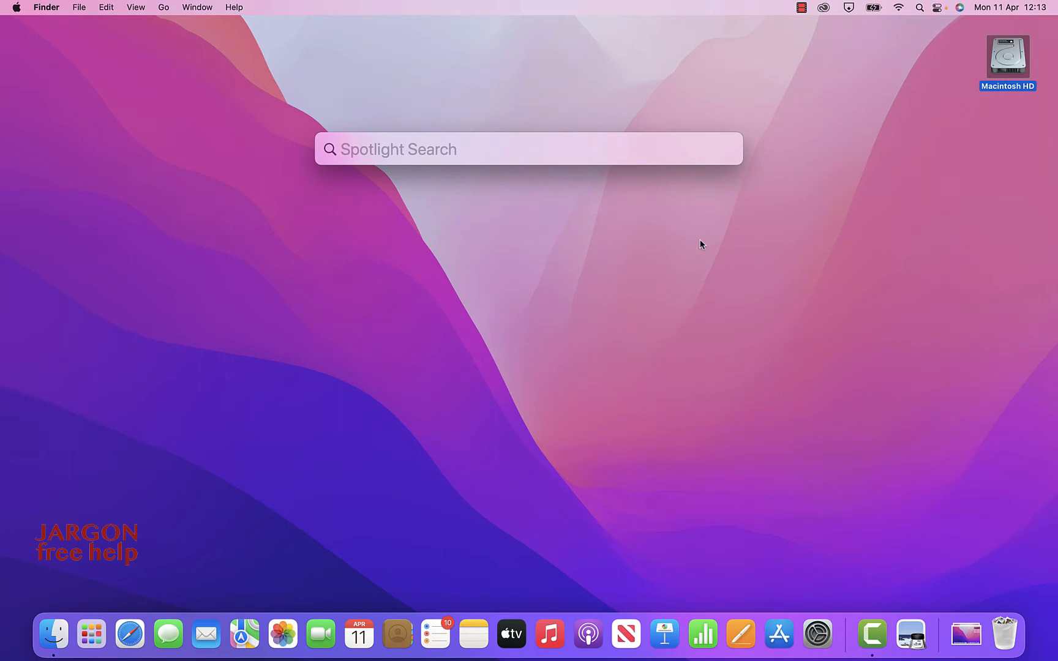
key(Escape)
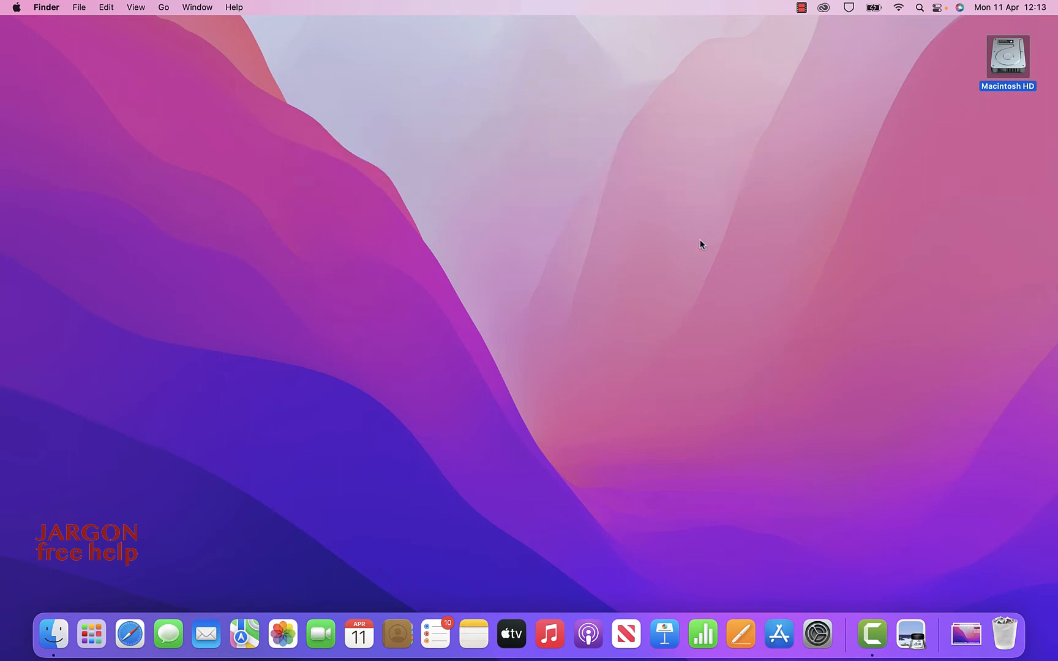
mouse_move(769, 447)
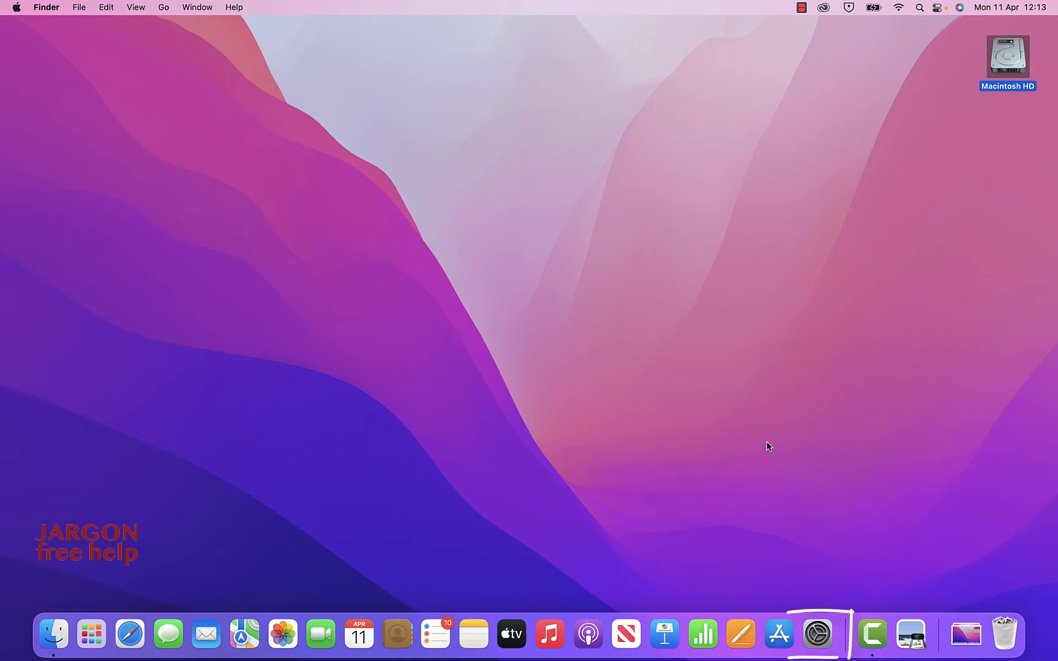
mouse_move(817, 634)
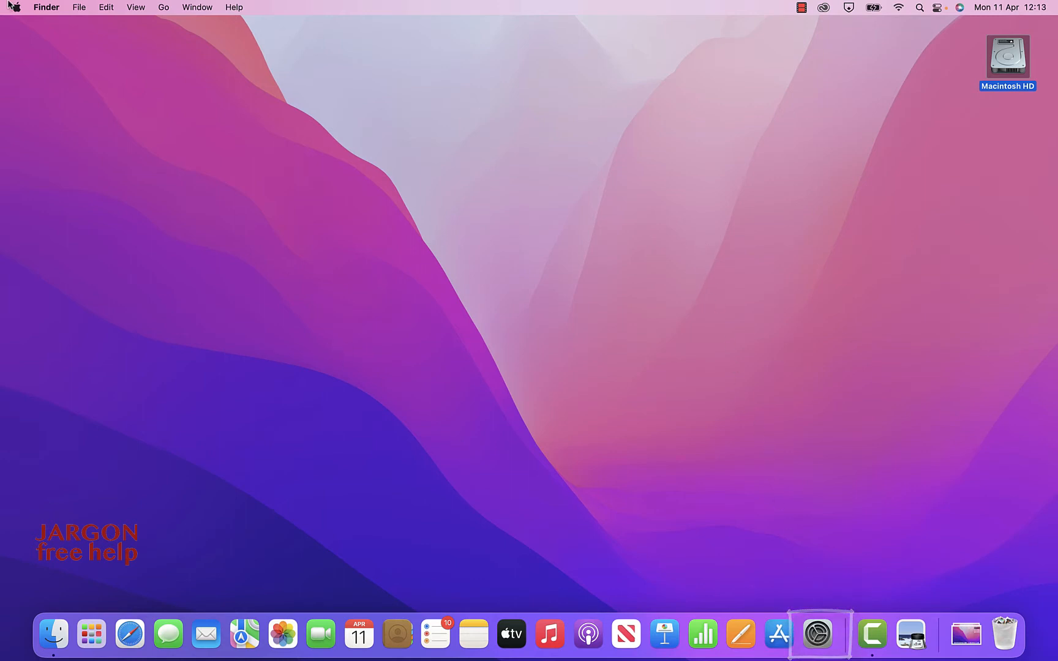
Look over the Spotlight settings in System Settings, then close the window.
click(14, 8)
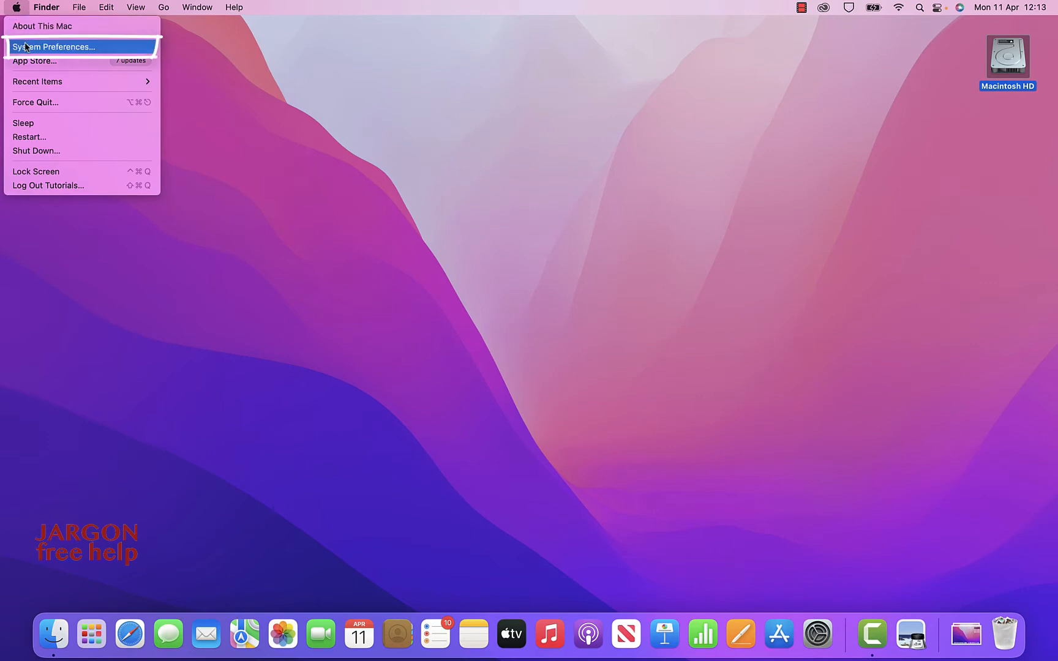
click(54, 47)
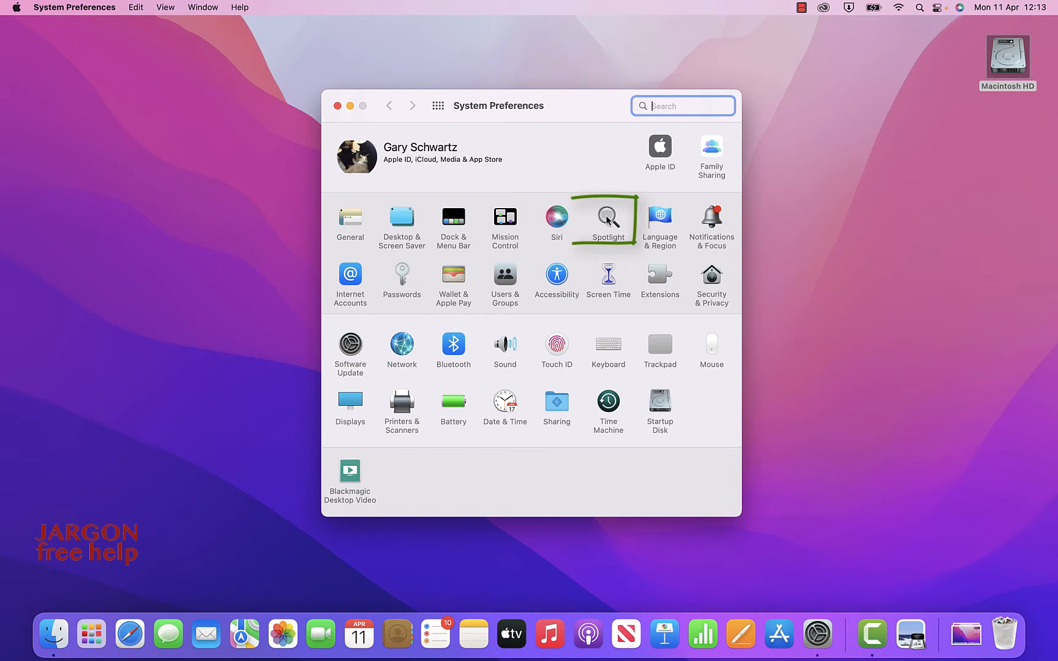
click(607, 219)
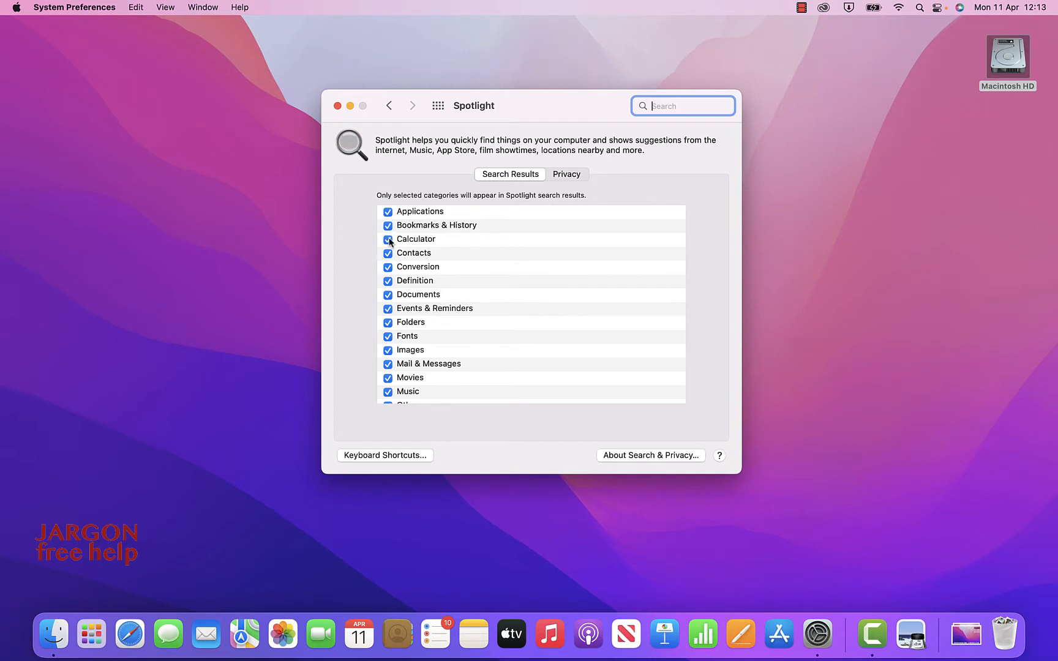
mouse_move(413, 267)
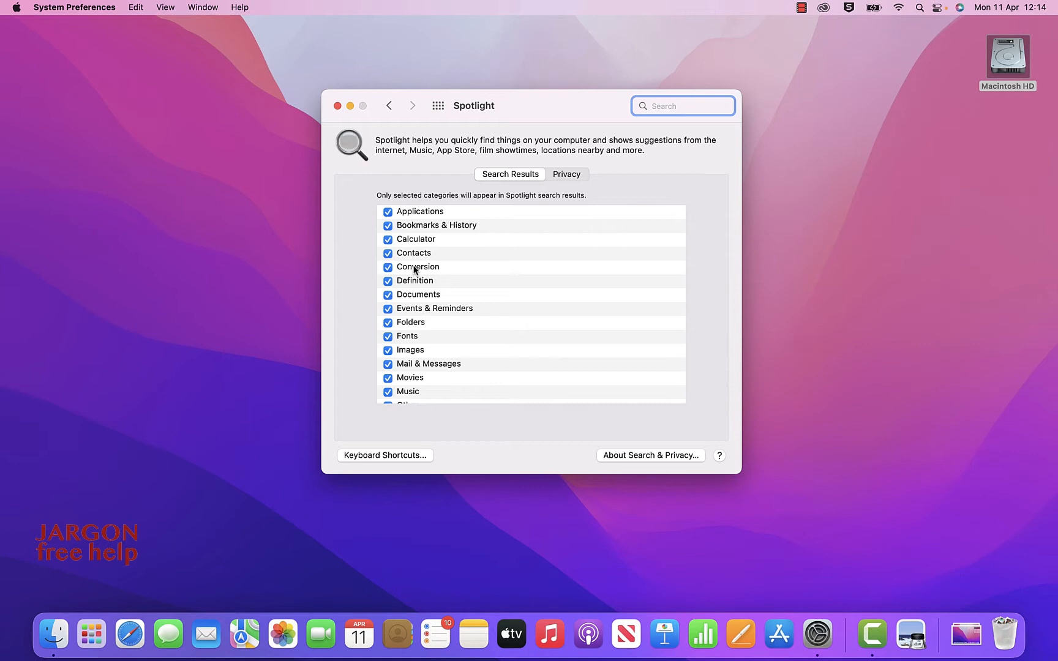
scroll(down, 3)
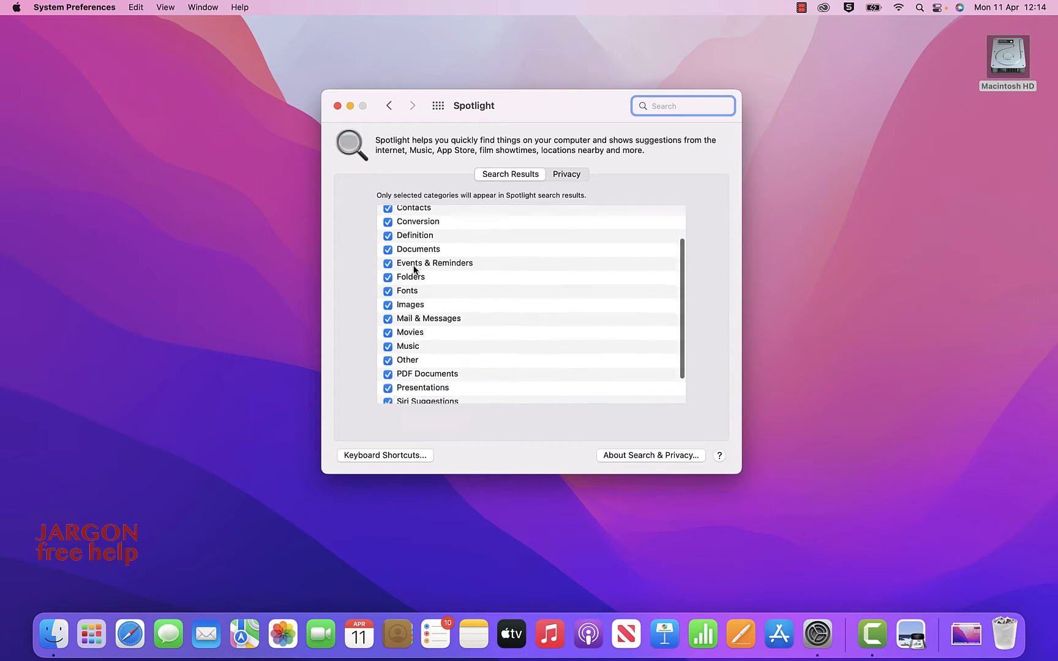
scroll(down, 3)
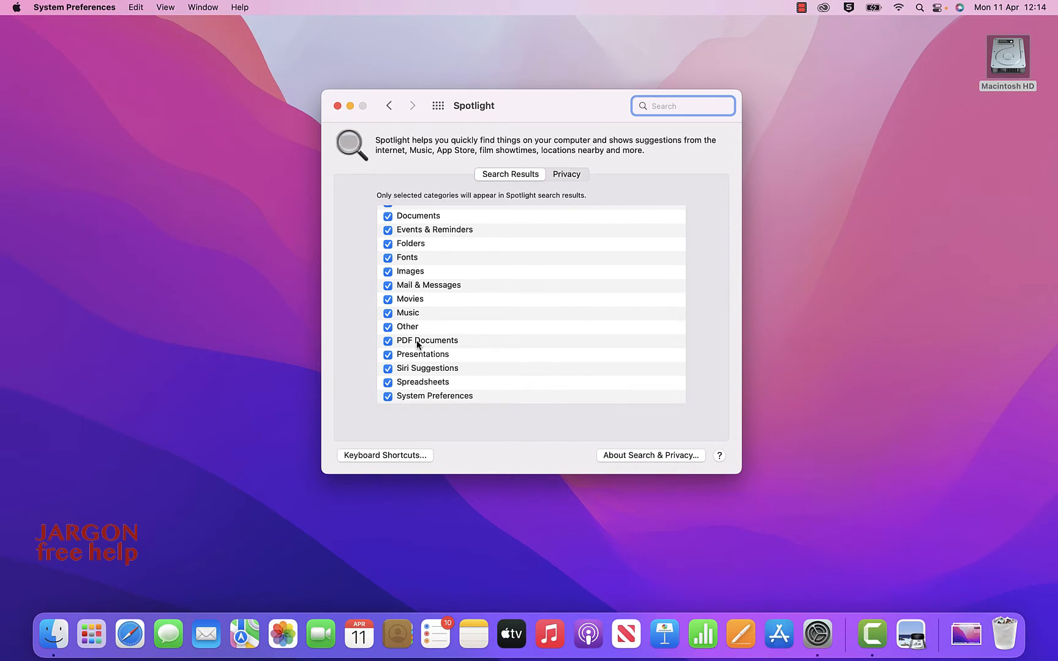
scroll(up, 3)
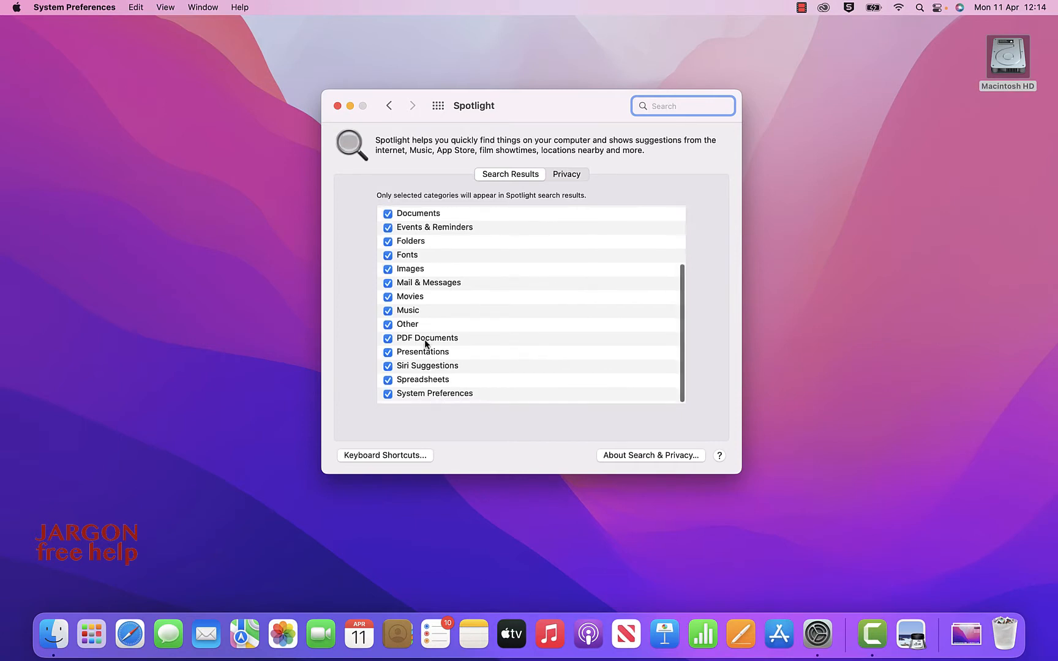
scroll(up, 3)
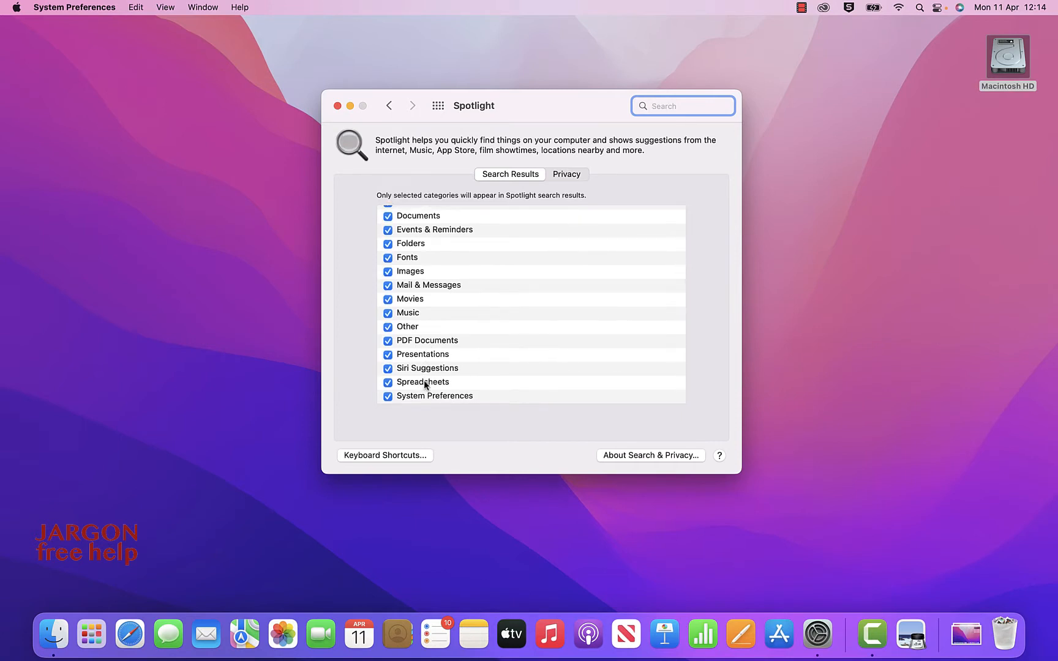
mouse_move(337, 111)
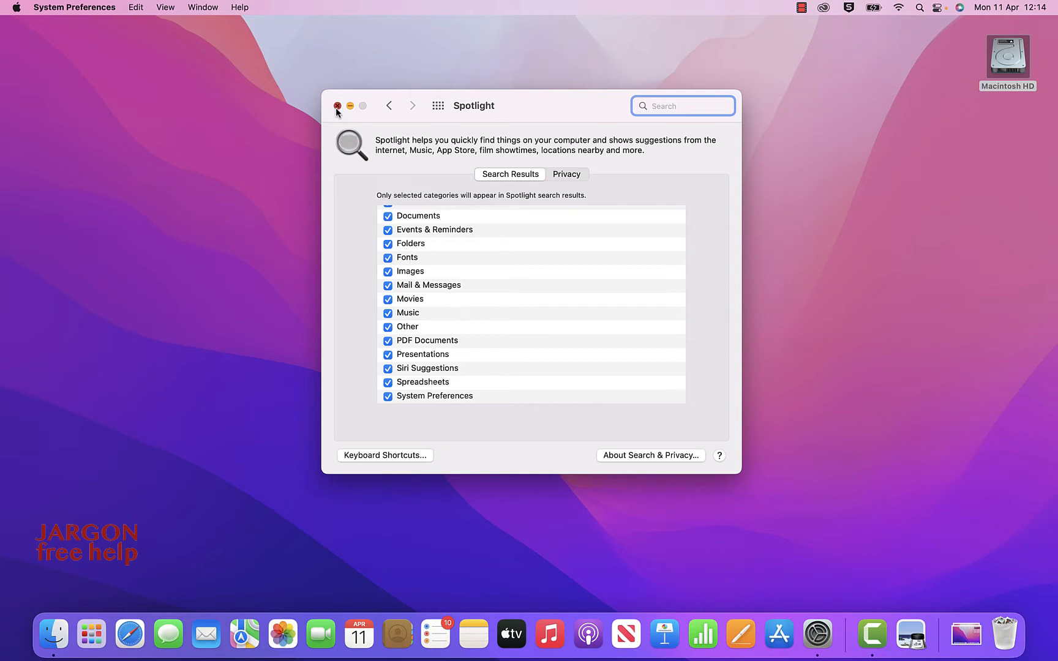
click(338, 106)
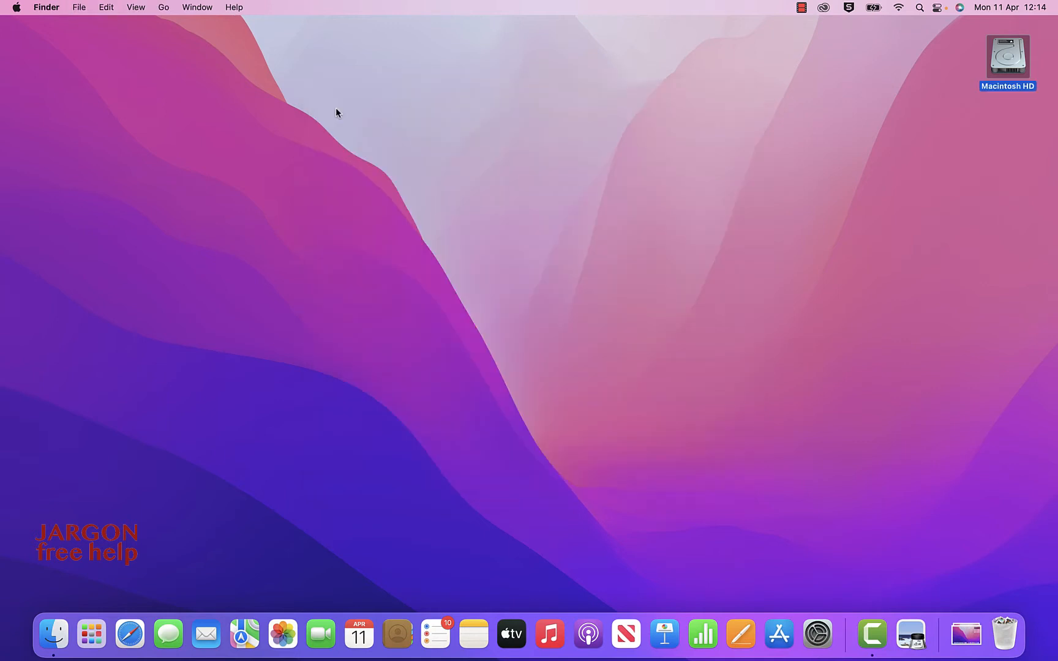
Search Spotlight for bbc.co.uk, open the BBC - Home website, then quit the browser.
click(918, 8)
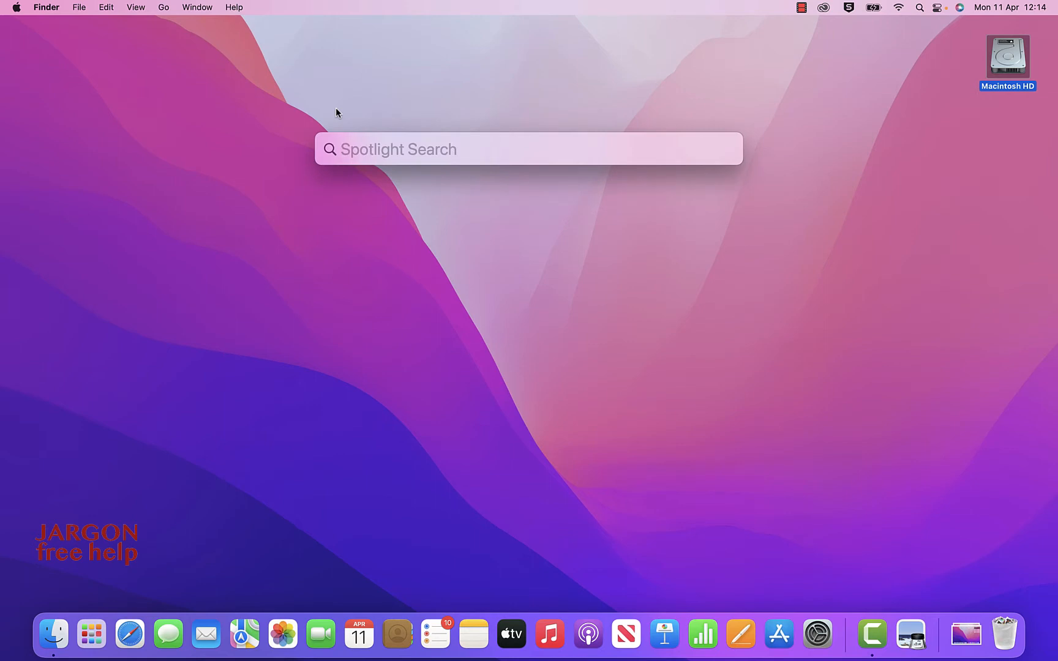
text(bbc.co.uk)
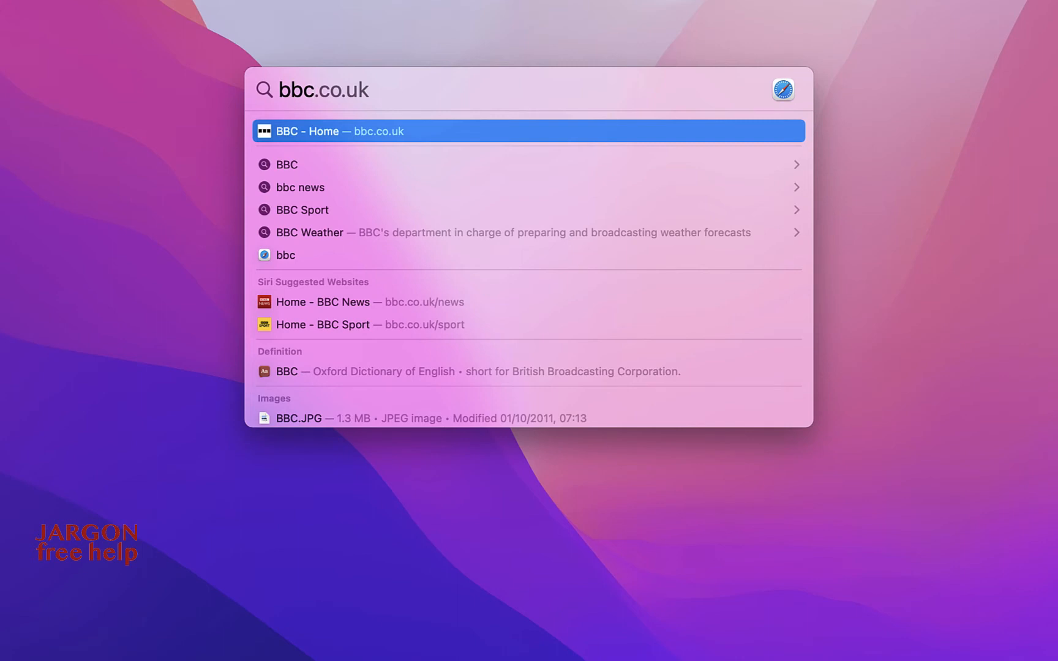
mouse_move(389, 167)
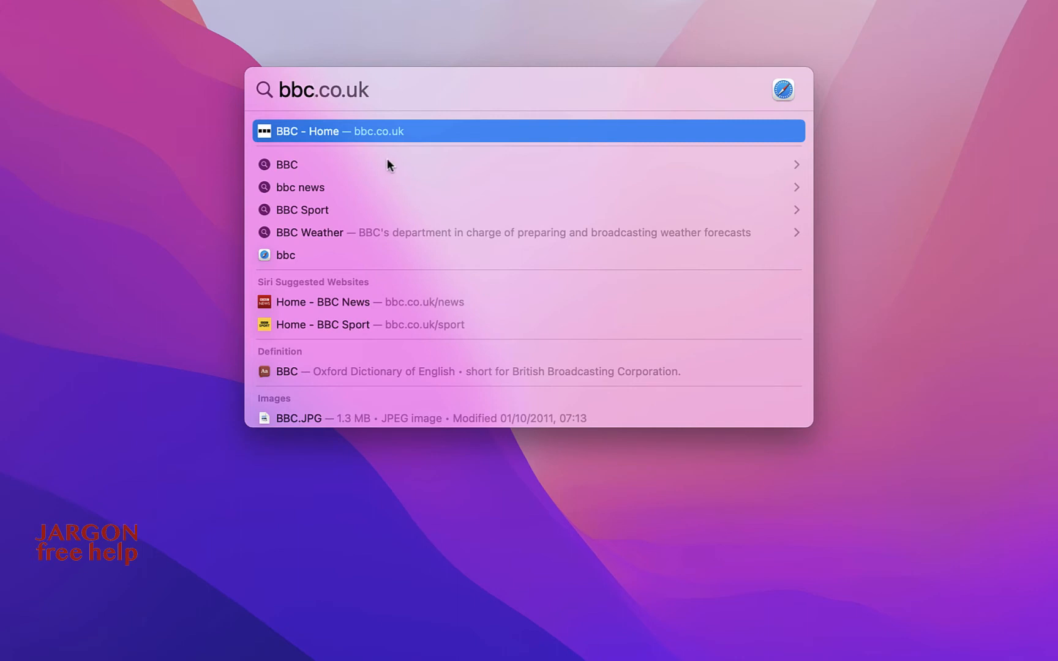
mouse_move(372, 147)
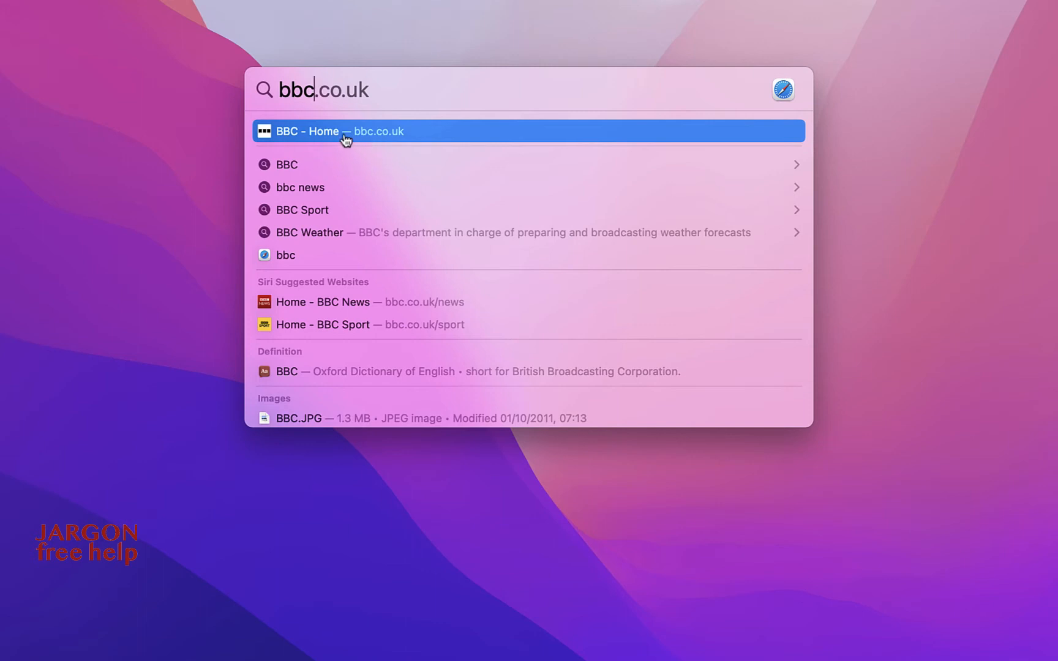
click(339, 131)
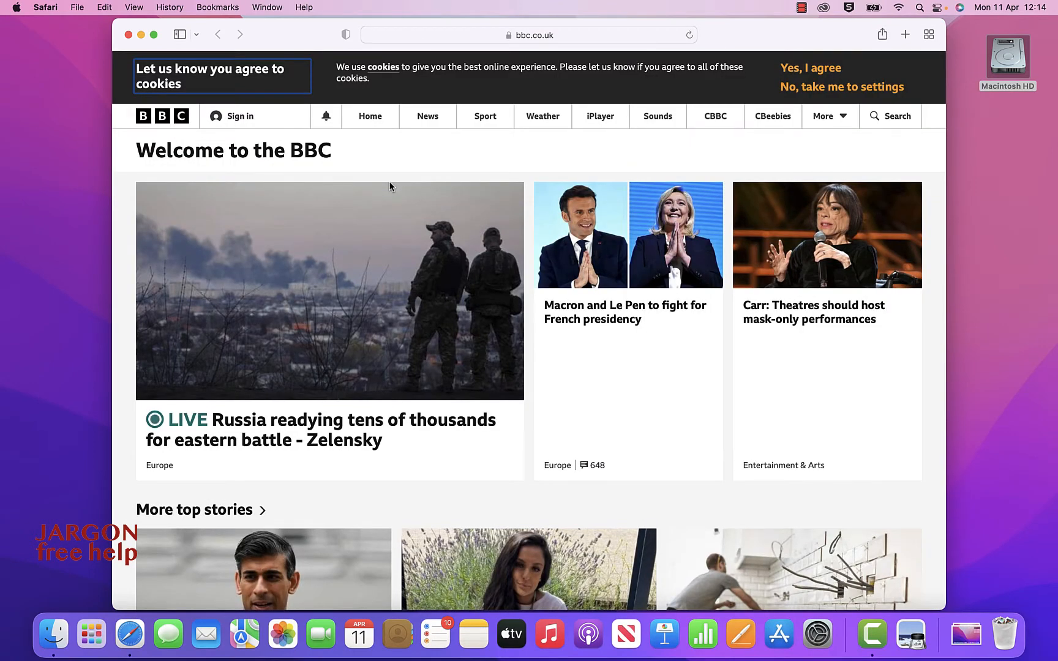
click(46, 7)
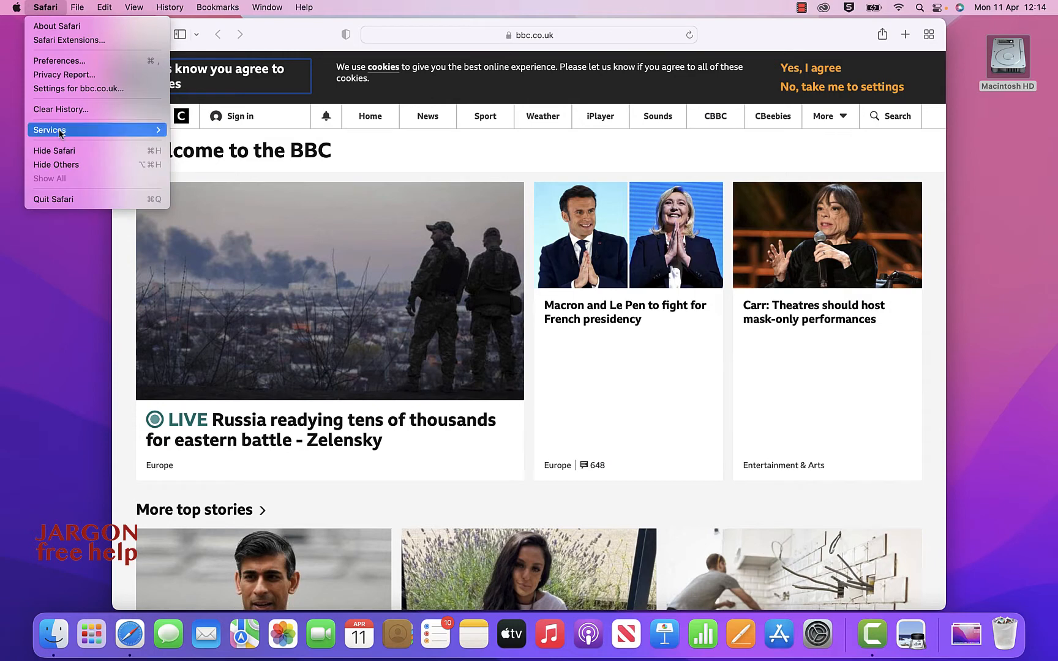
click(54, 150)
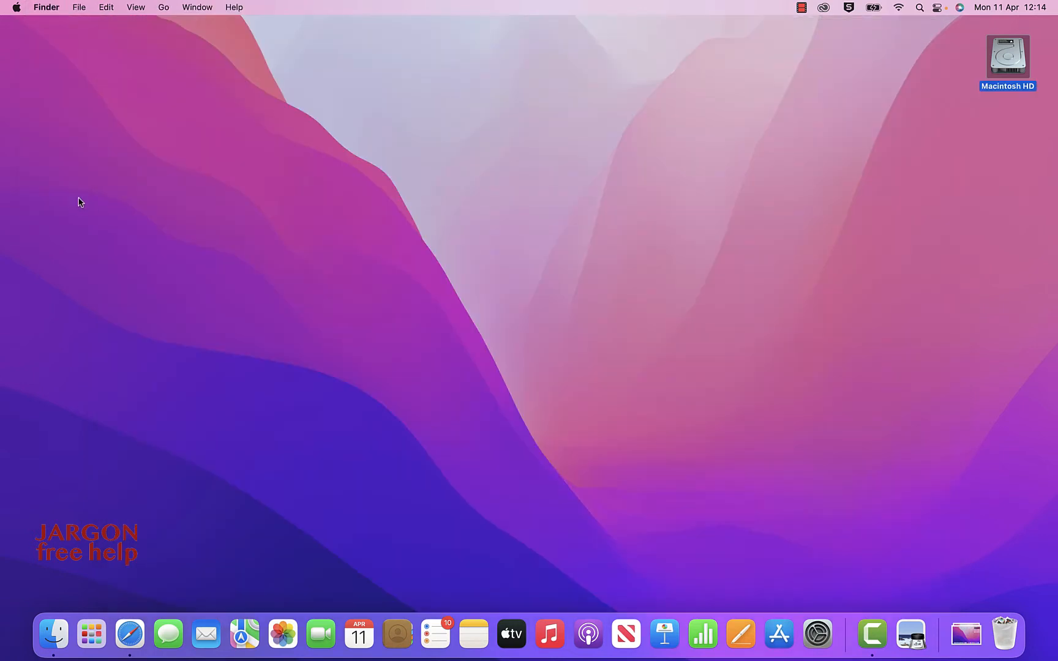
mouse_move(101, 200)
text(bbc)
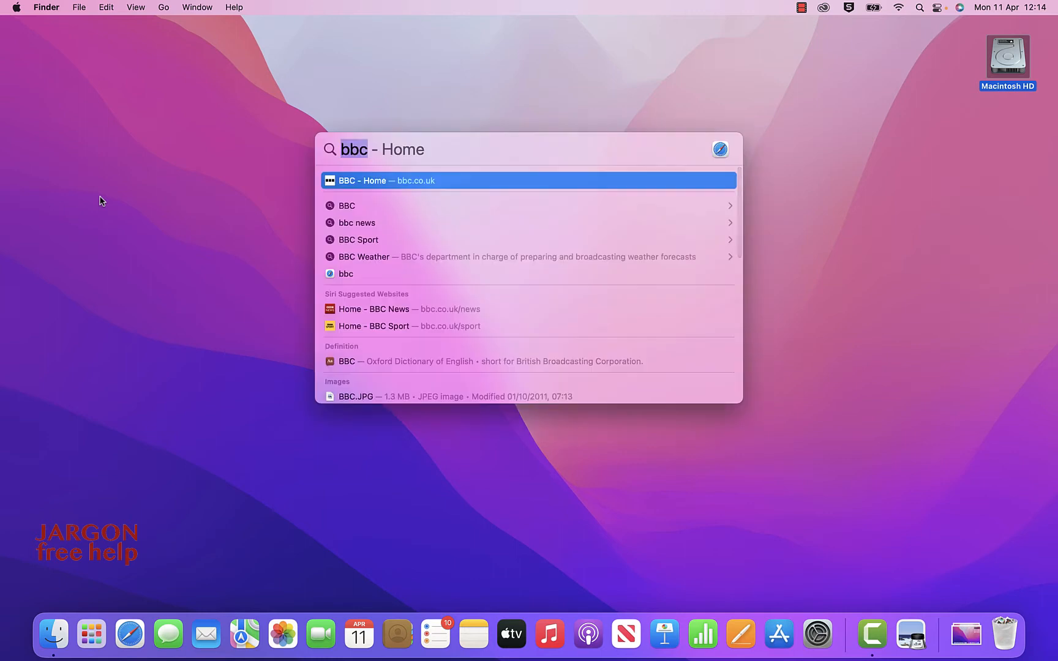
mouse_move(363, 212)
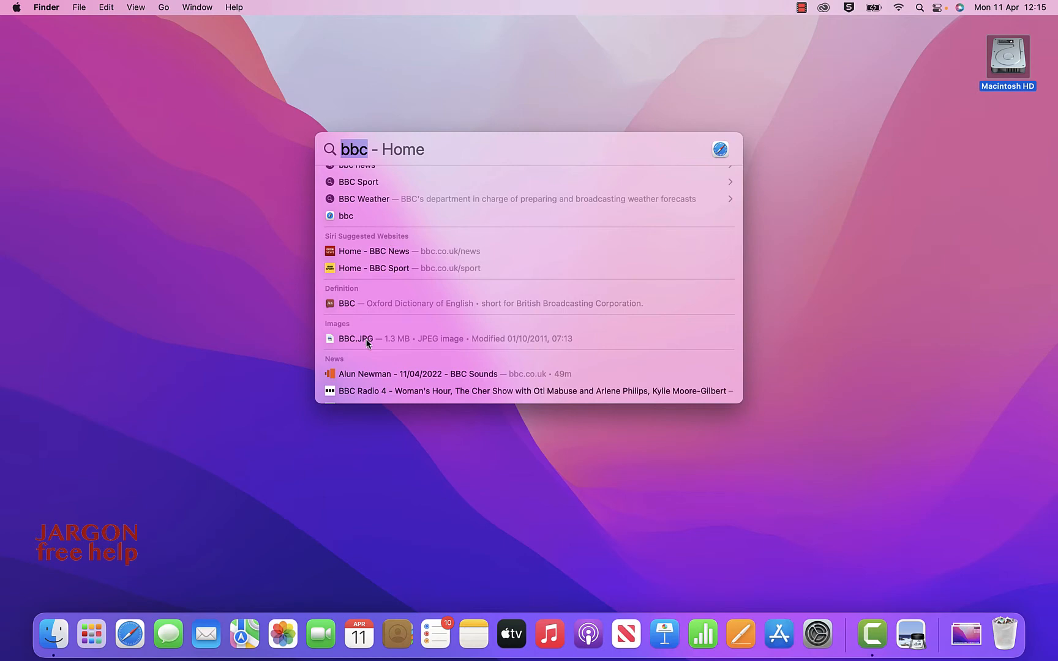
mouse_move(379, 265)
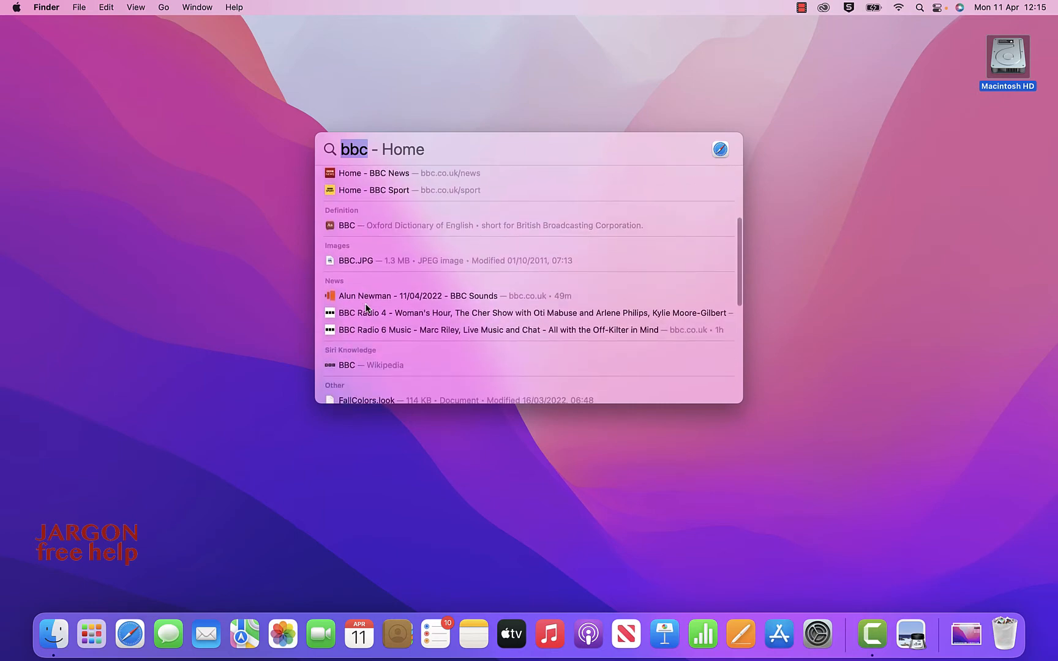
mouse_move(396, 369)
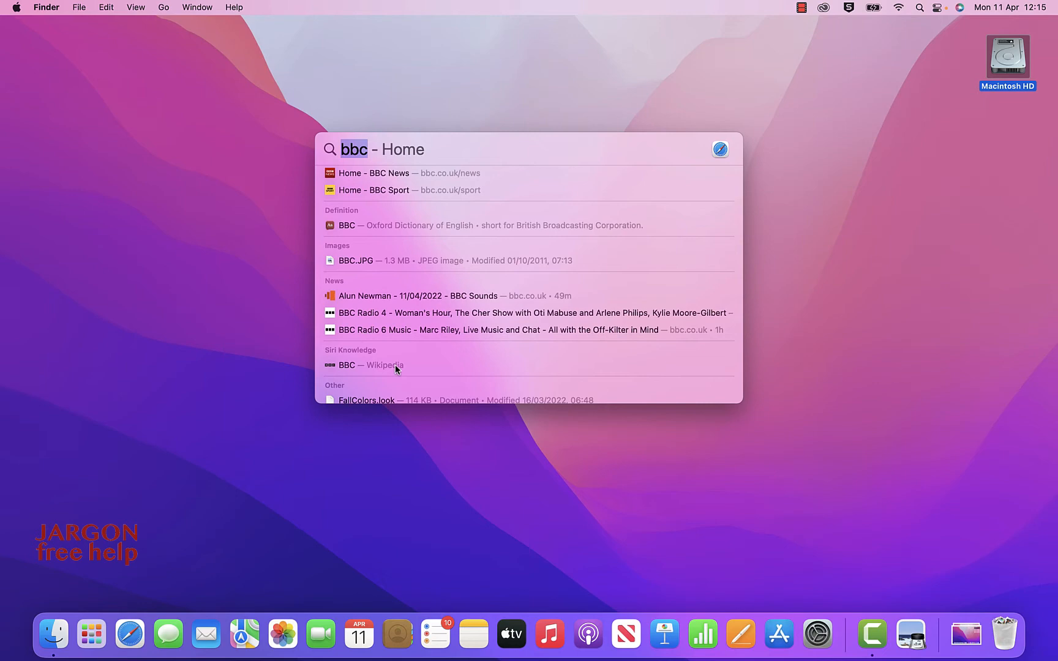
Scroll to the end of the Spotlight results and use 'Search in Finder'.
scroll(down, 3)
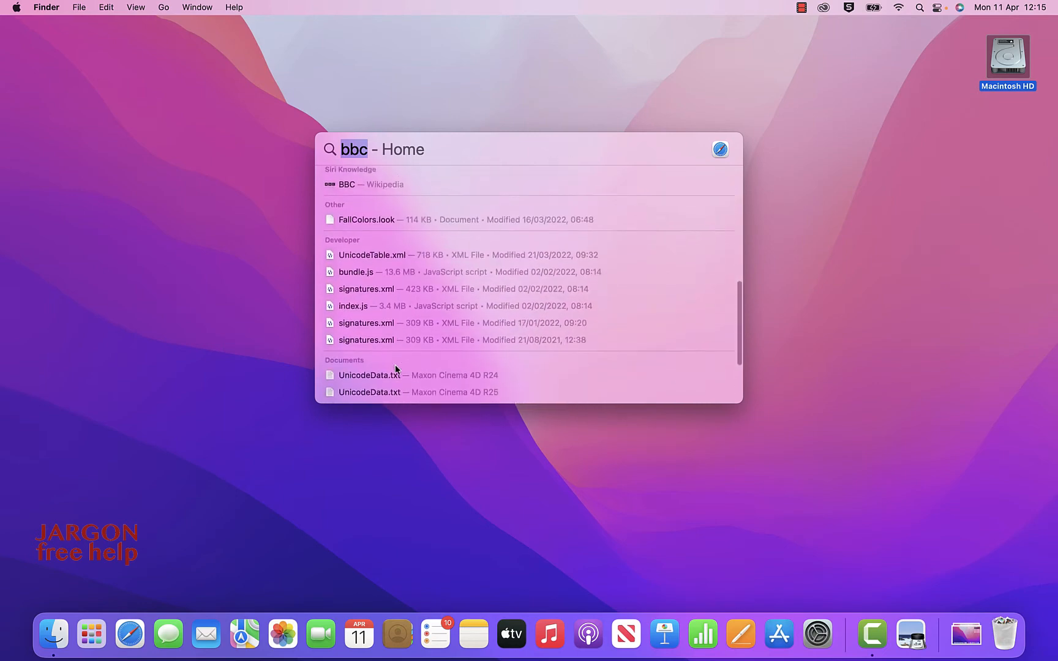
scroll(down, 3)
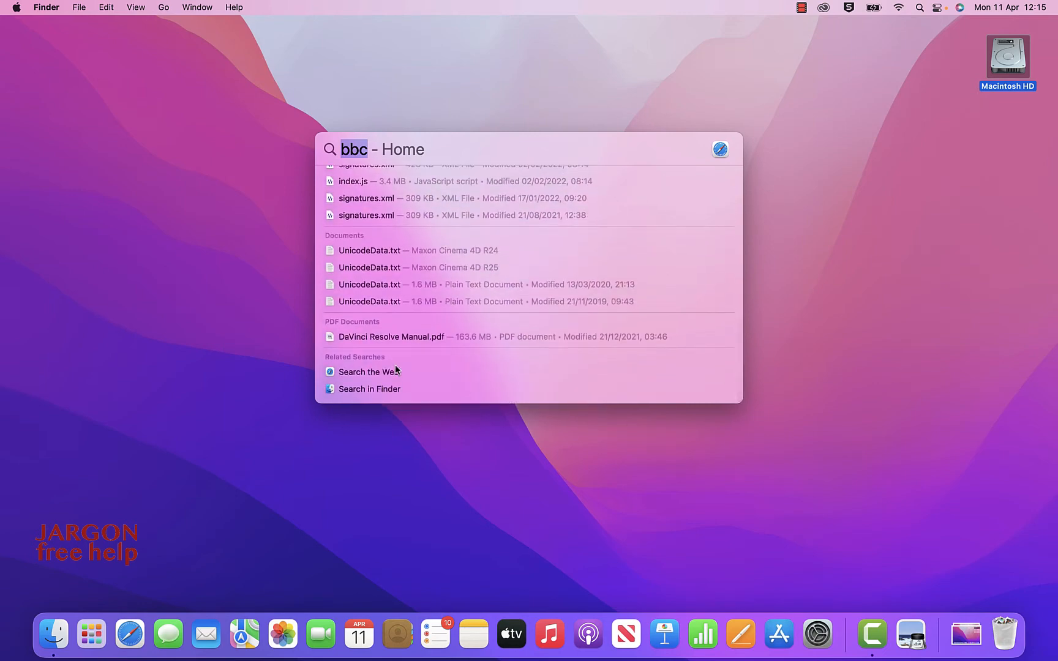
mouse_move(369, 392)
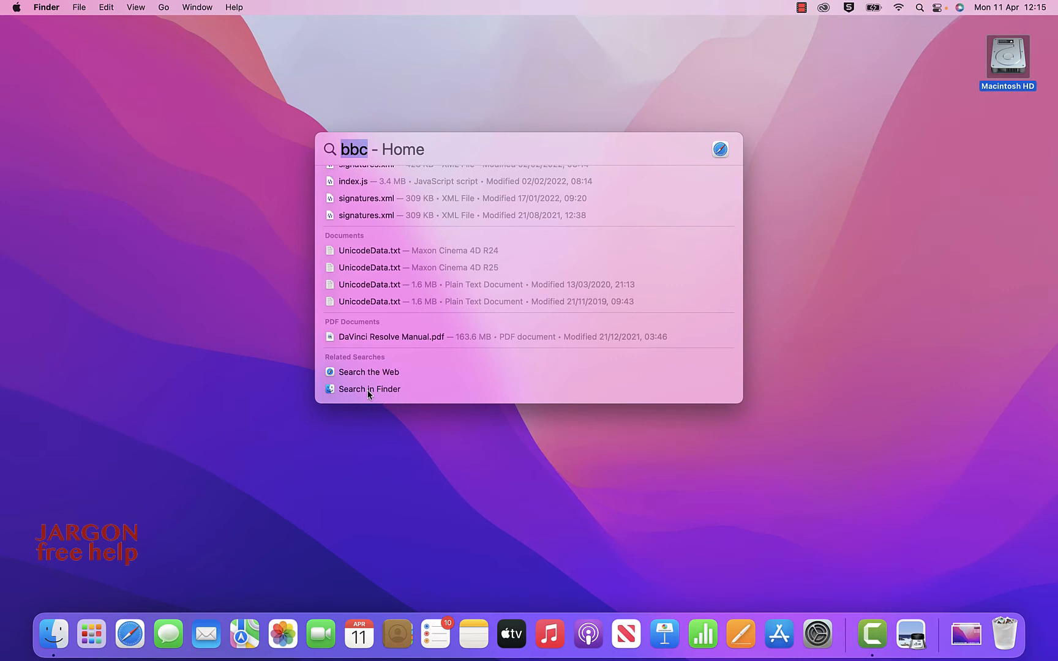
mouse_move(370, 375)
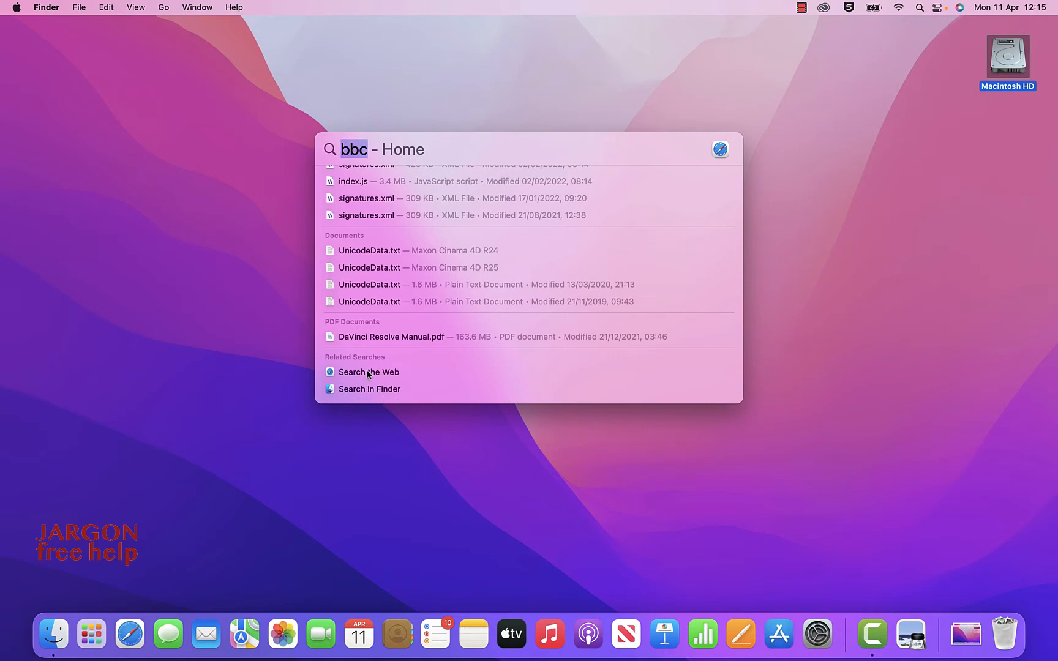
mouse_move(365, 382)
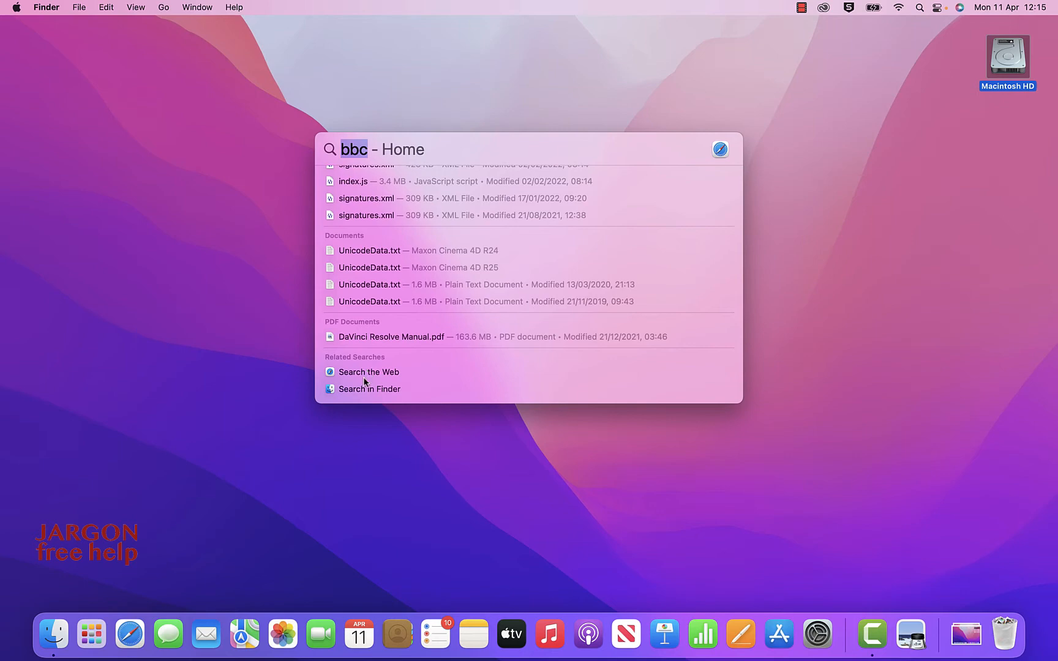
click(370, 388)
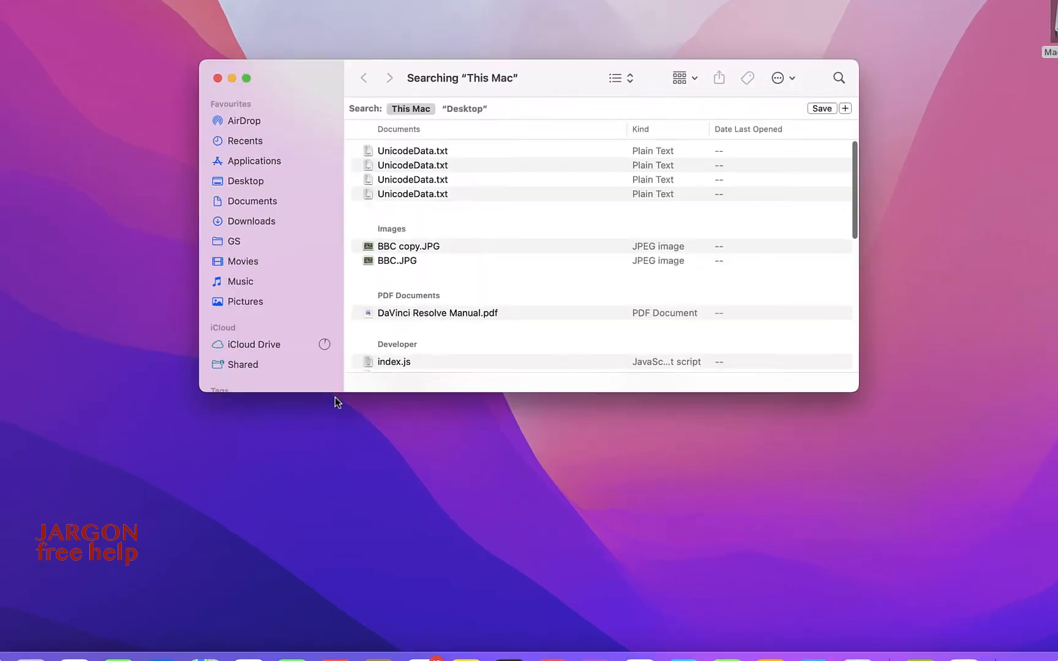
text(bbc)
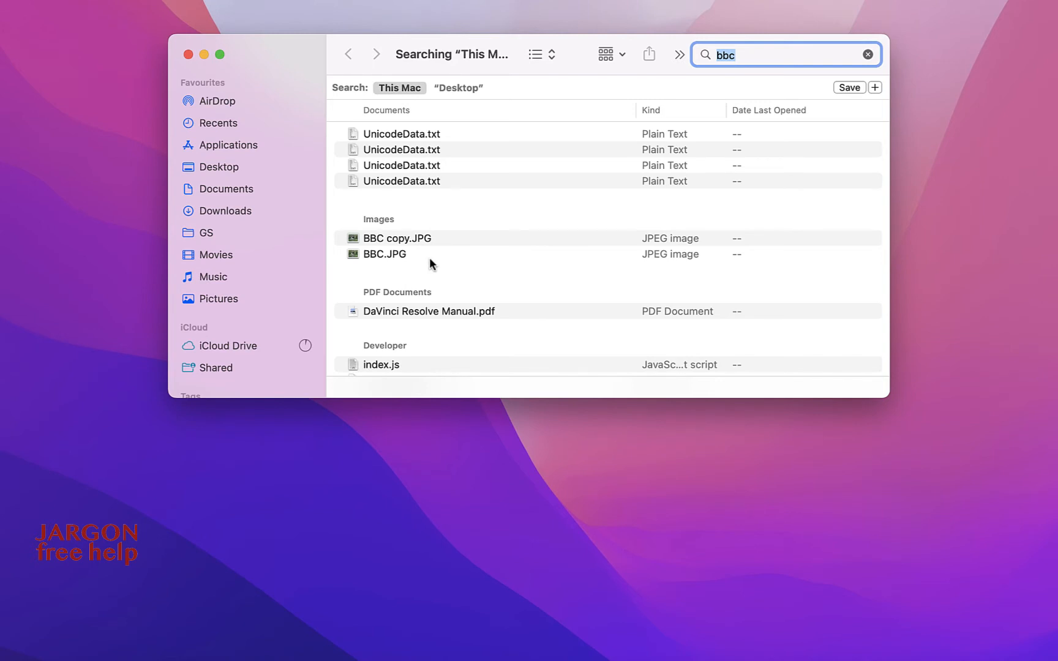
mouse_move(403, 255)
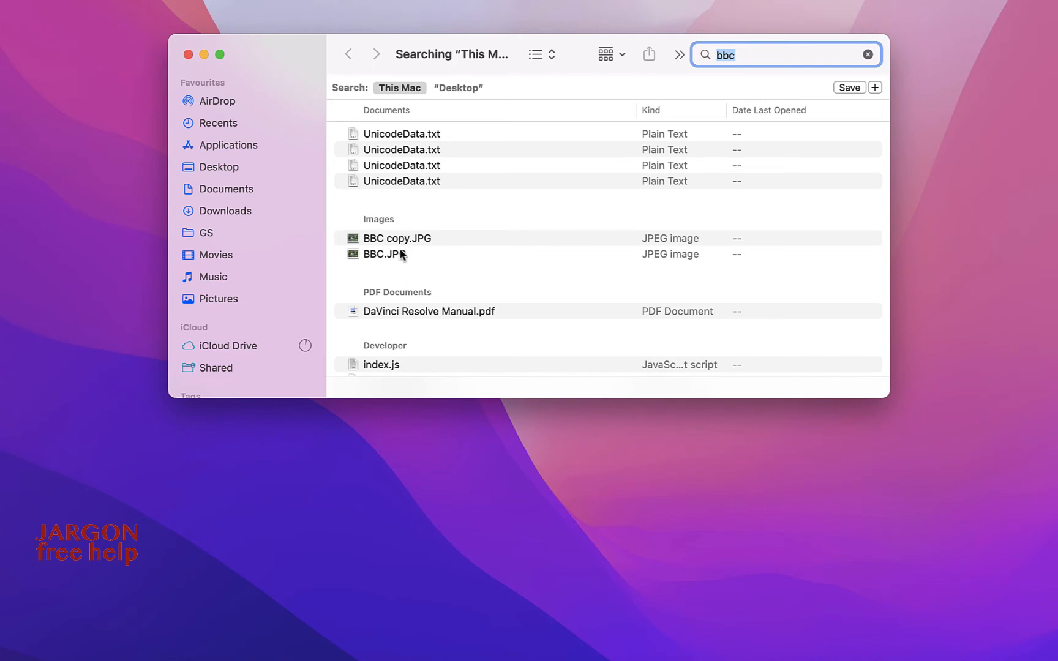
mouse_move(735, 48)
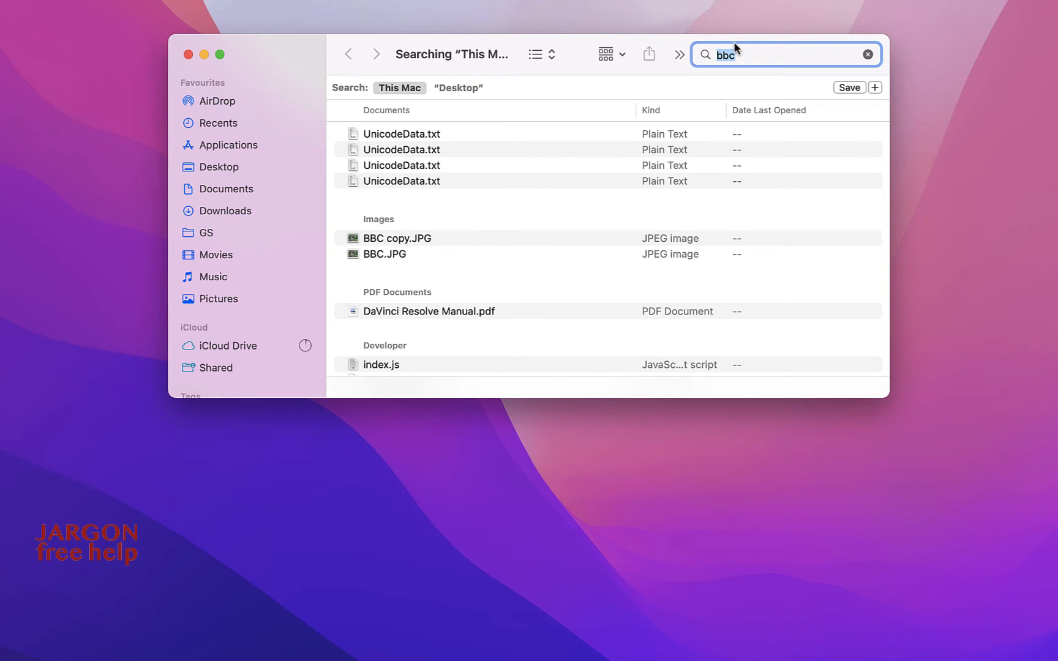
mouse_move(735, 37)
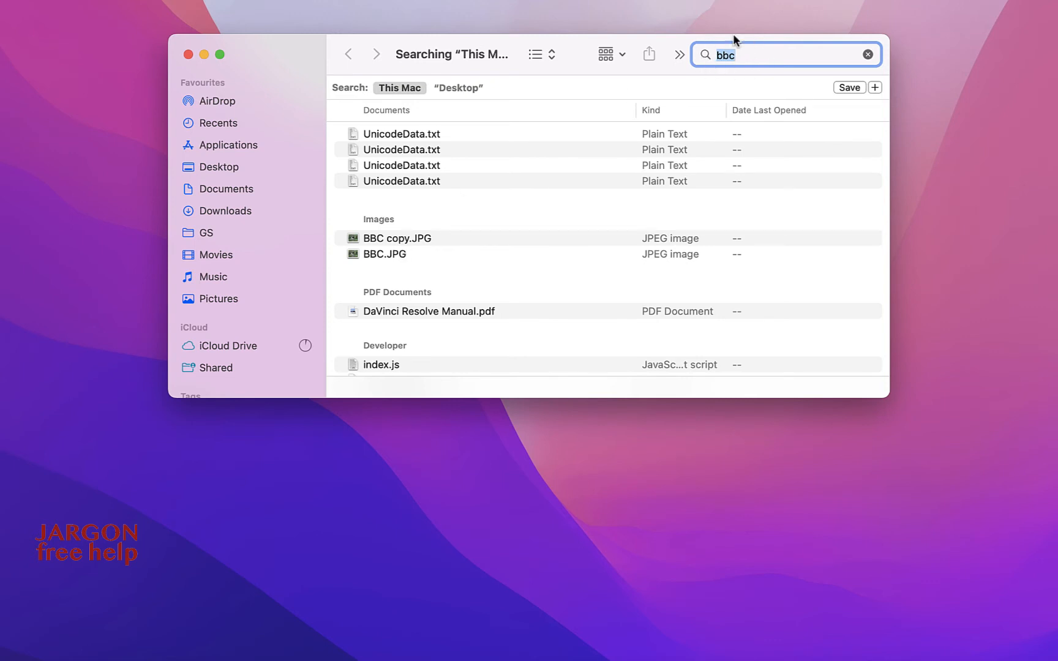
mouse_move(731, 107)
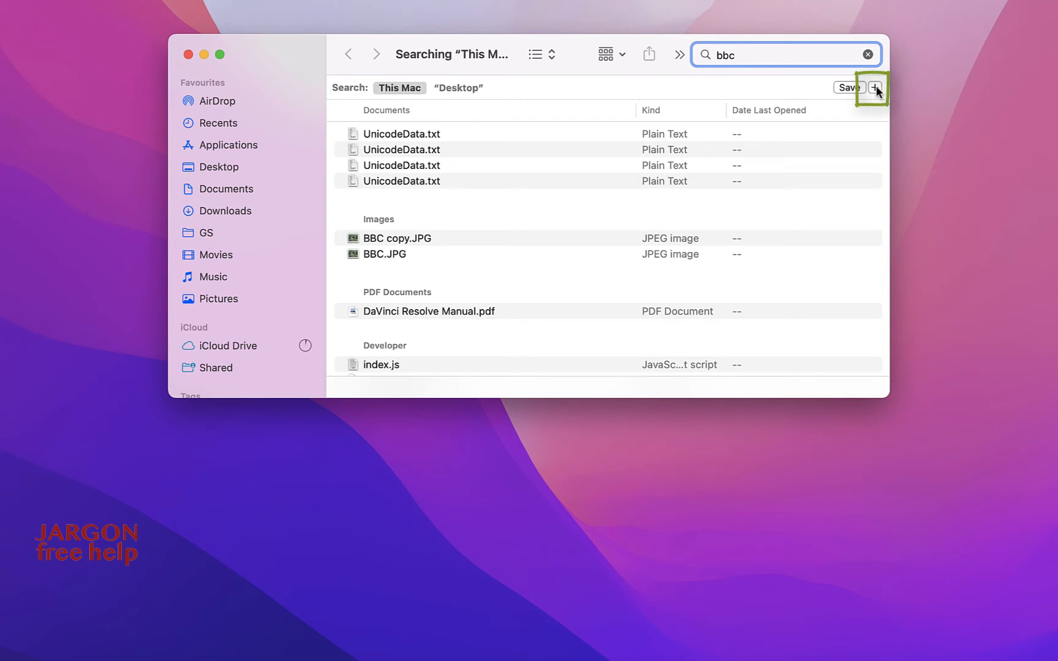
Add a Kind is Image rule to the bbc search, leaving BBC copy.JPG and BBC.JPG.
click(875, 88)
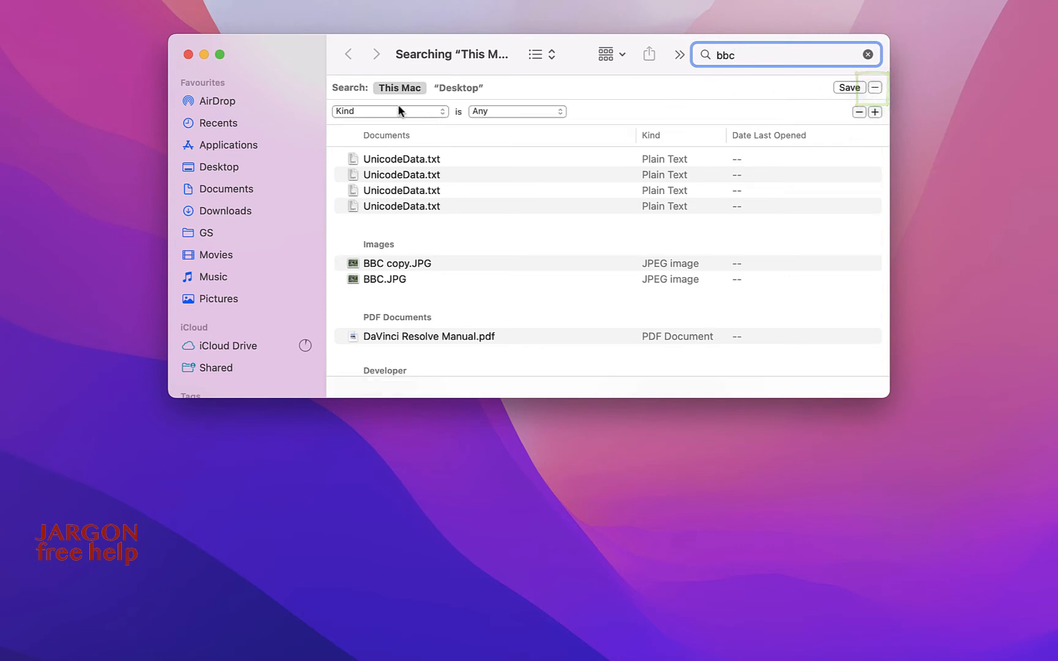
mouse_move(422, 118)
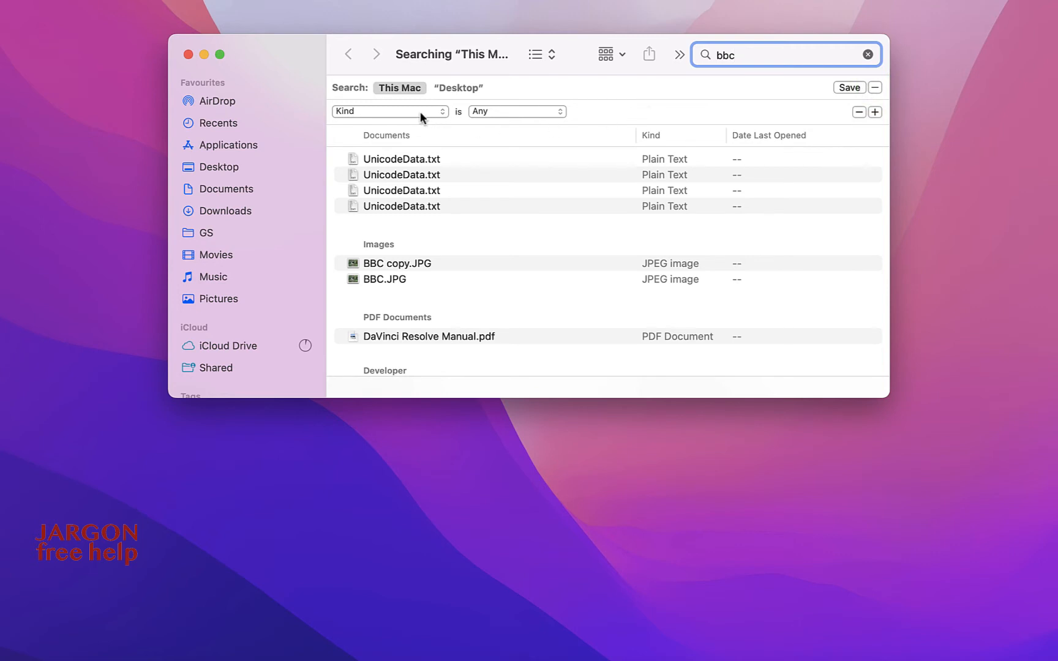
click(389, 111)
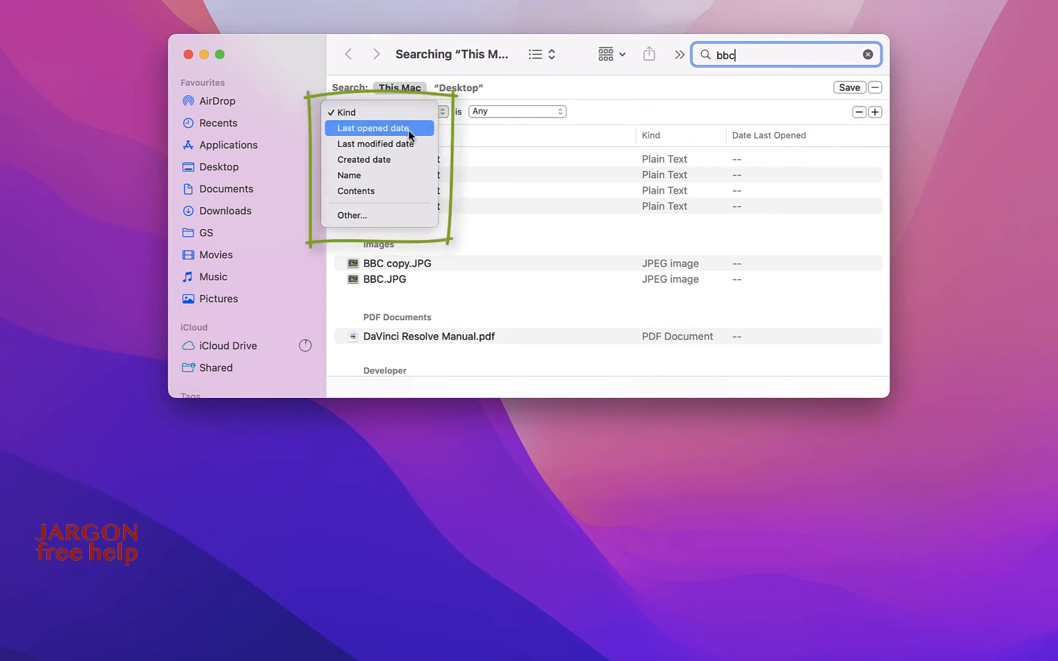
mouse_move(378, 143)
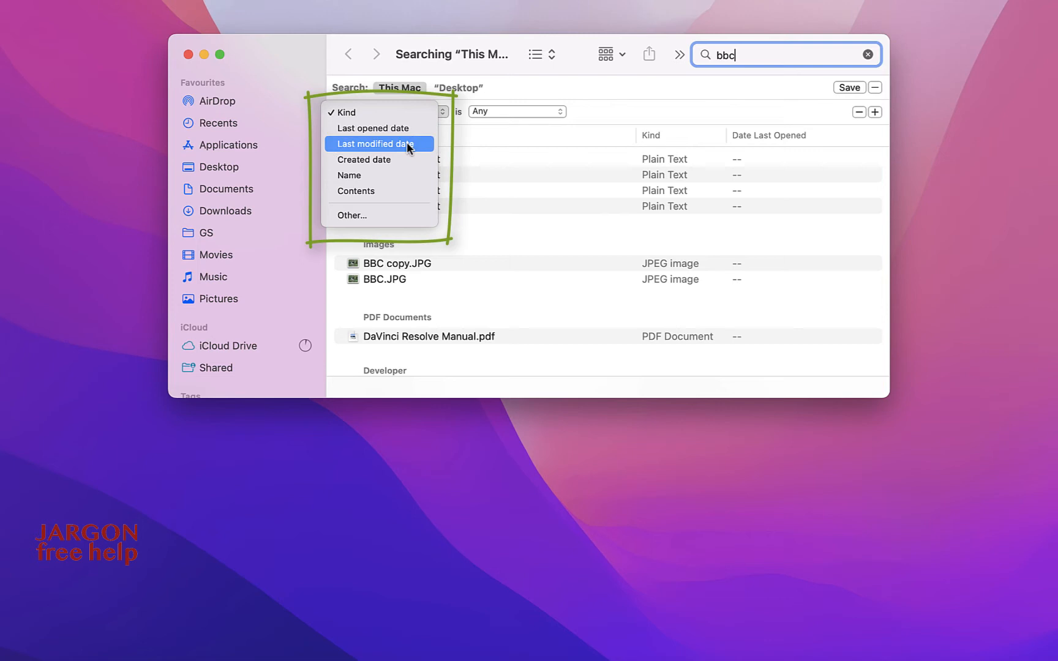
mouse_move(378, 191)
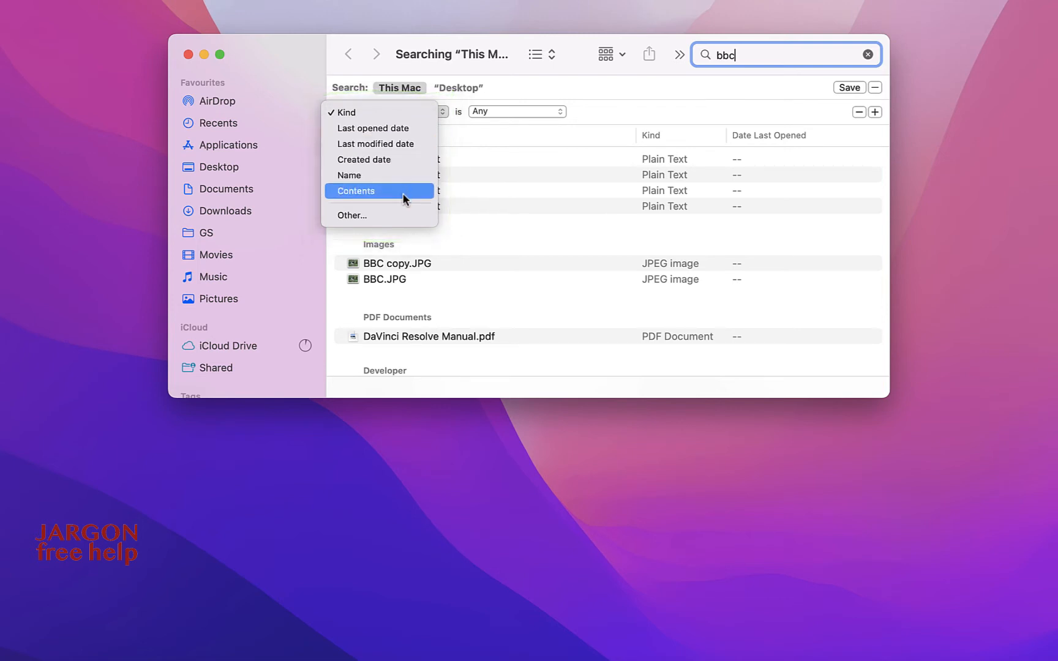
mouse_move(401, 108)
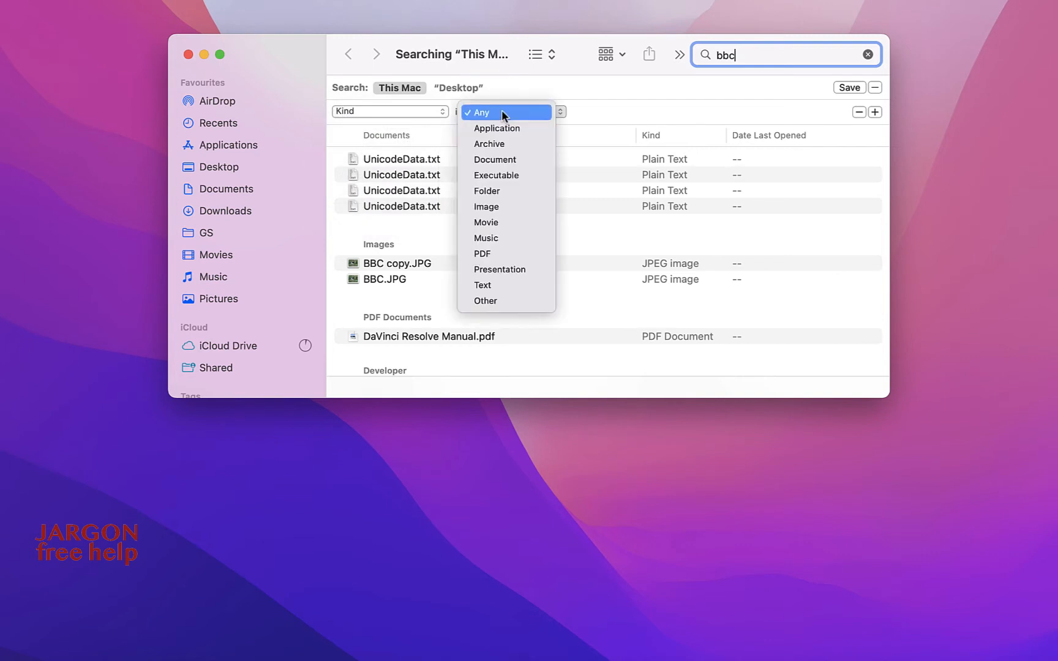
click(486, 206)
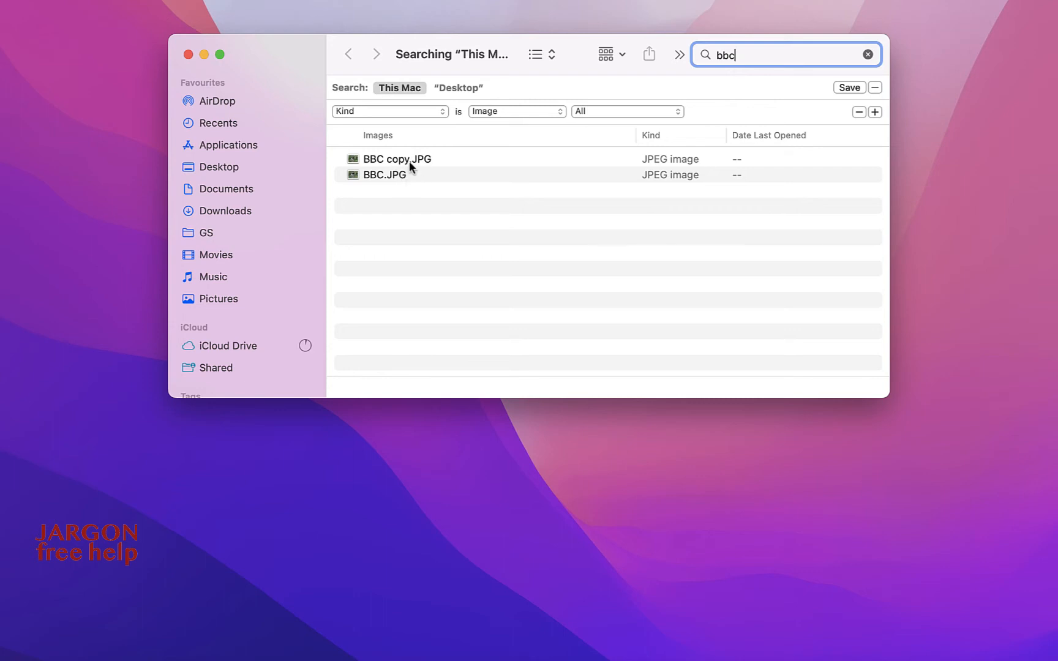
click(624, 111)
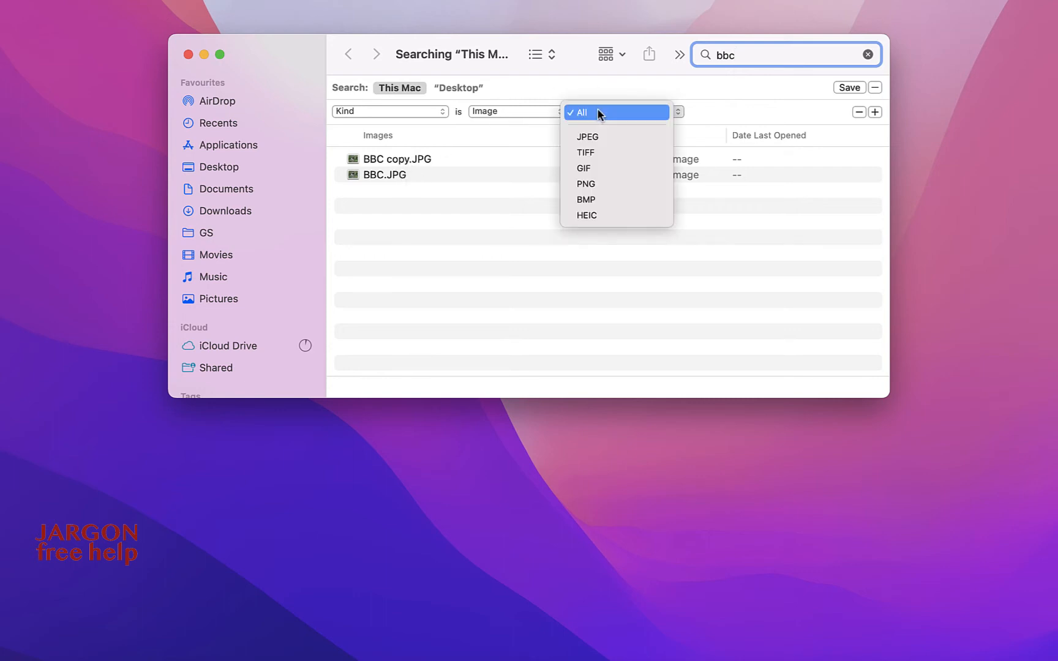
mouse_move(593, 167)
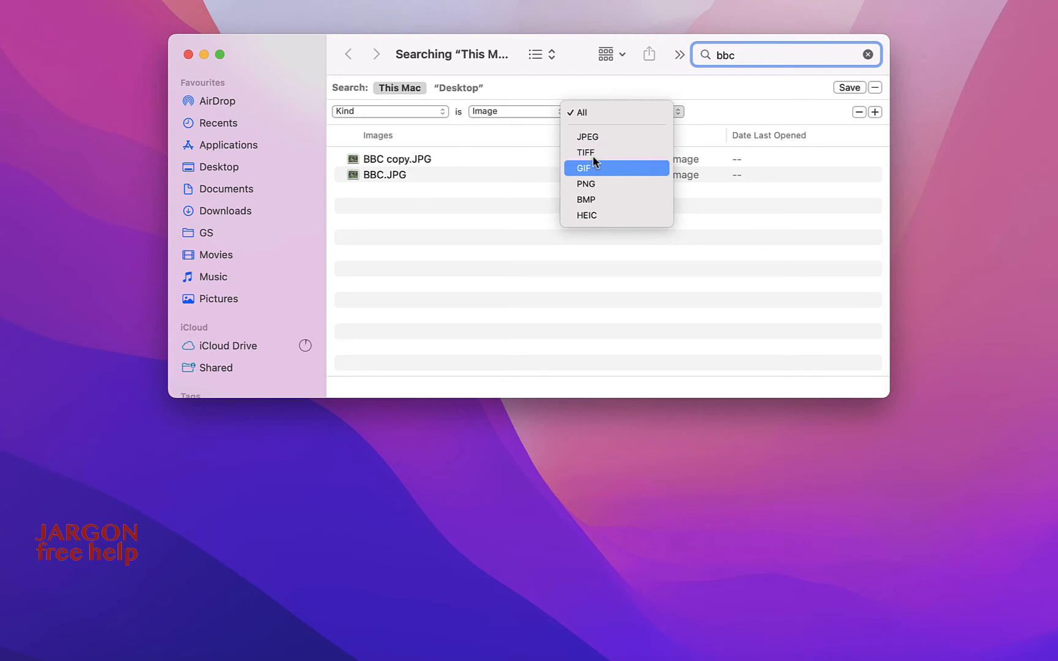
mouse_move(594, 199)
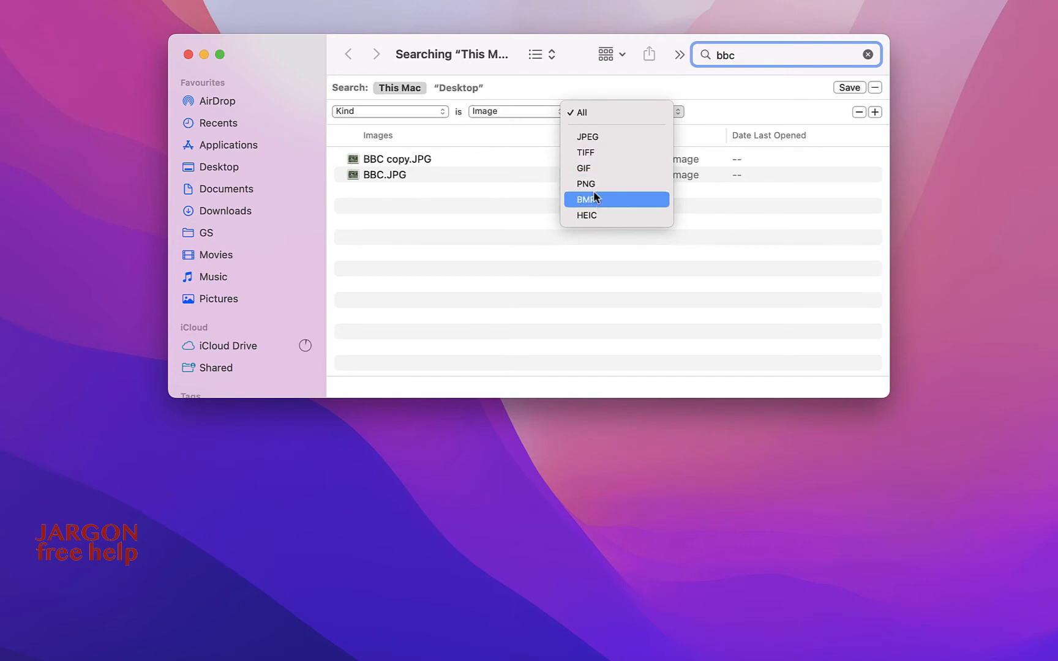
mouse_move(584, 214)
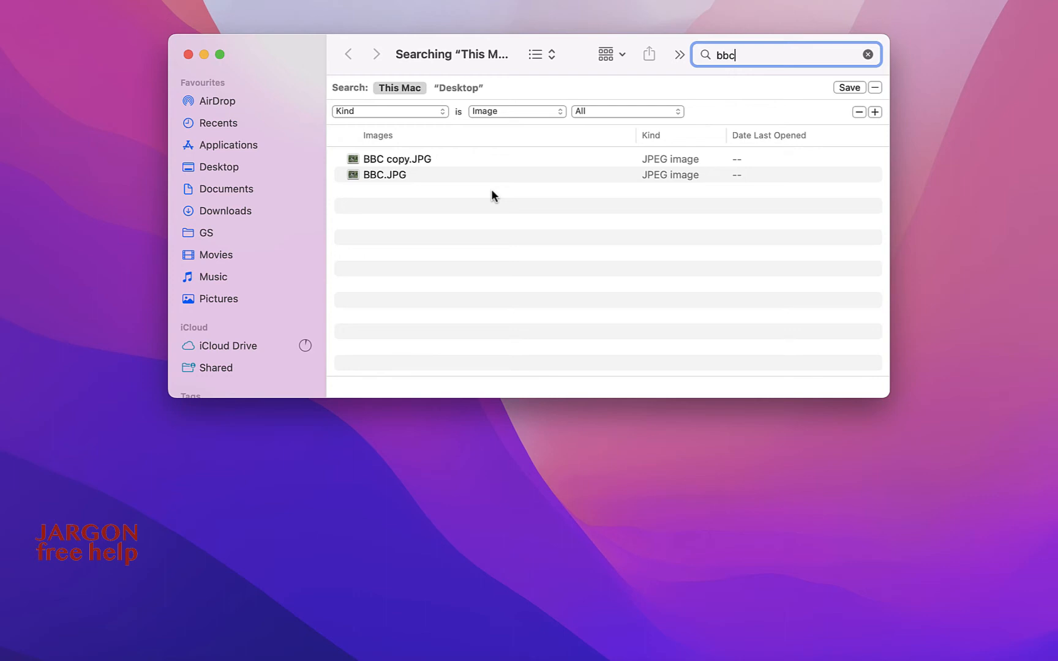
Remove the bbc search text, set the image type to JPEG, and browse the results.
click(866, 54)
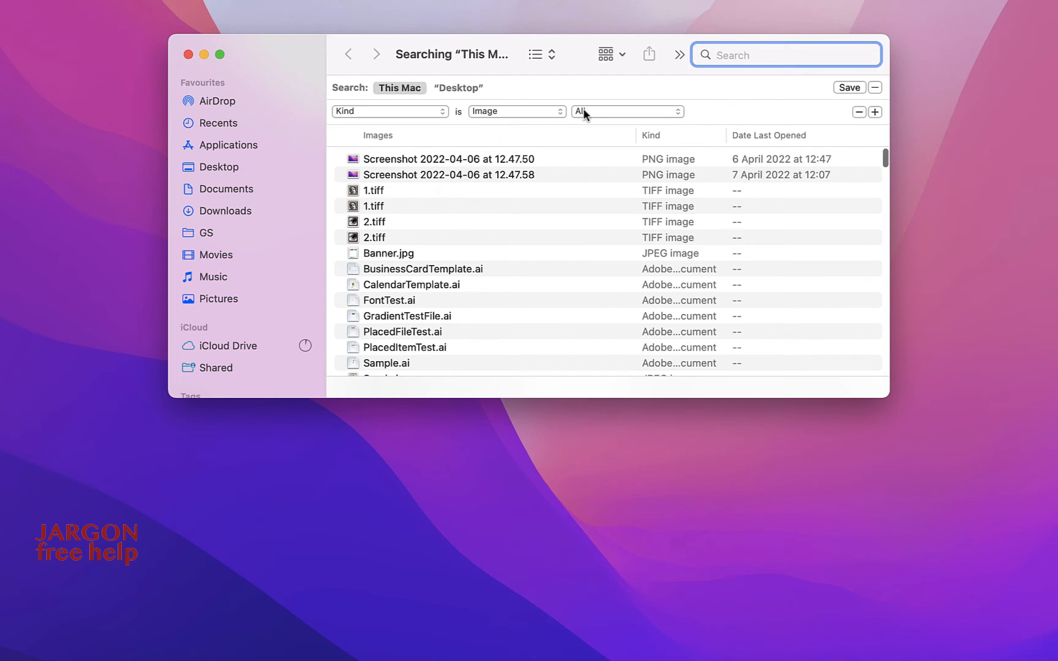
click(622, 112)
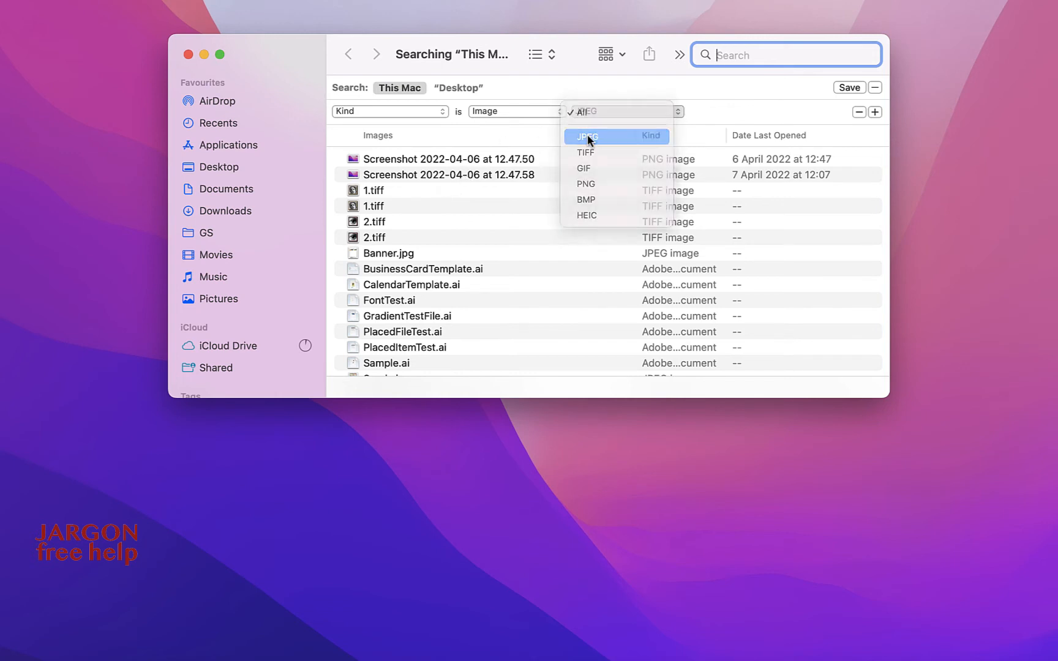
click(588, 136)
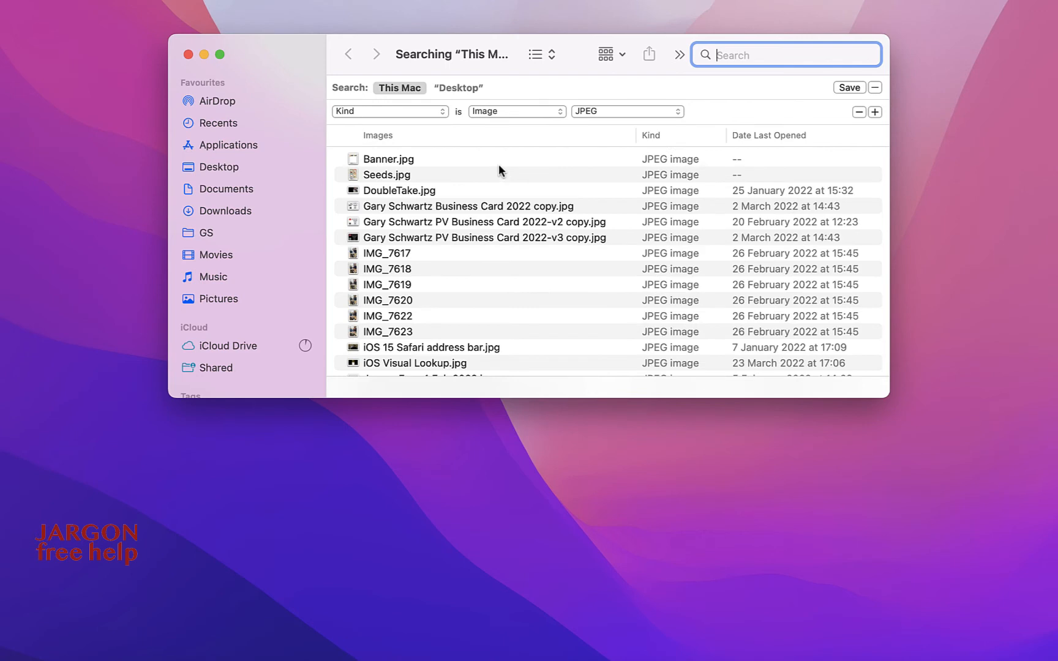
mouse_move(528, 177)
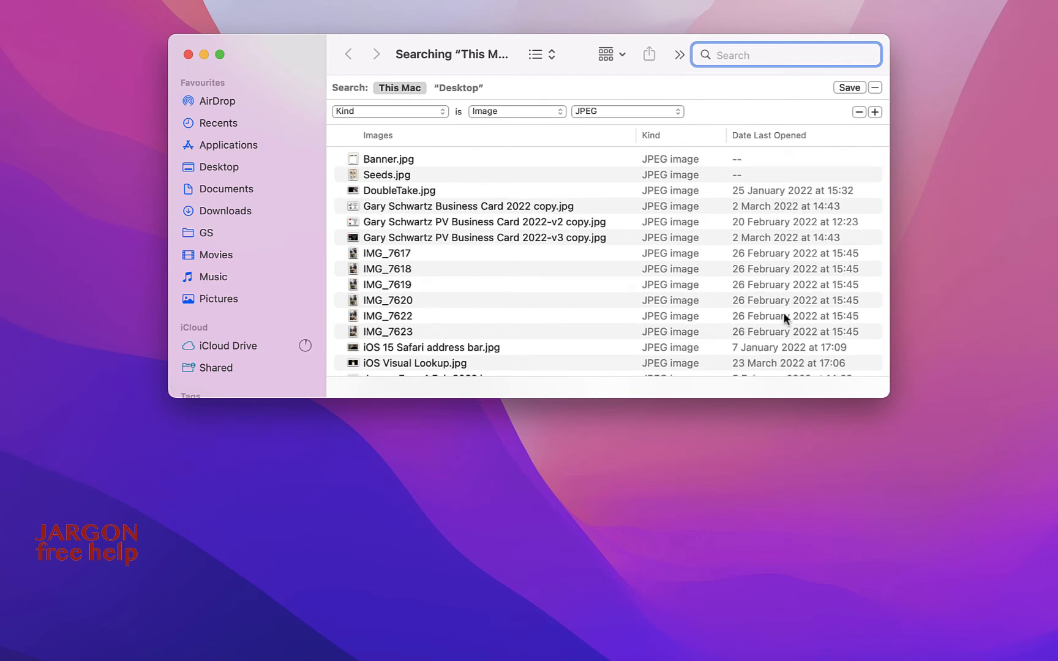
scroll(down, 3)
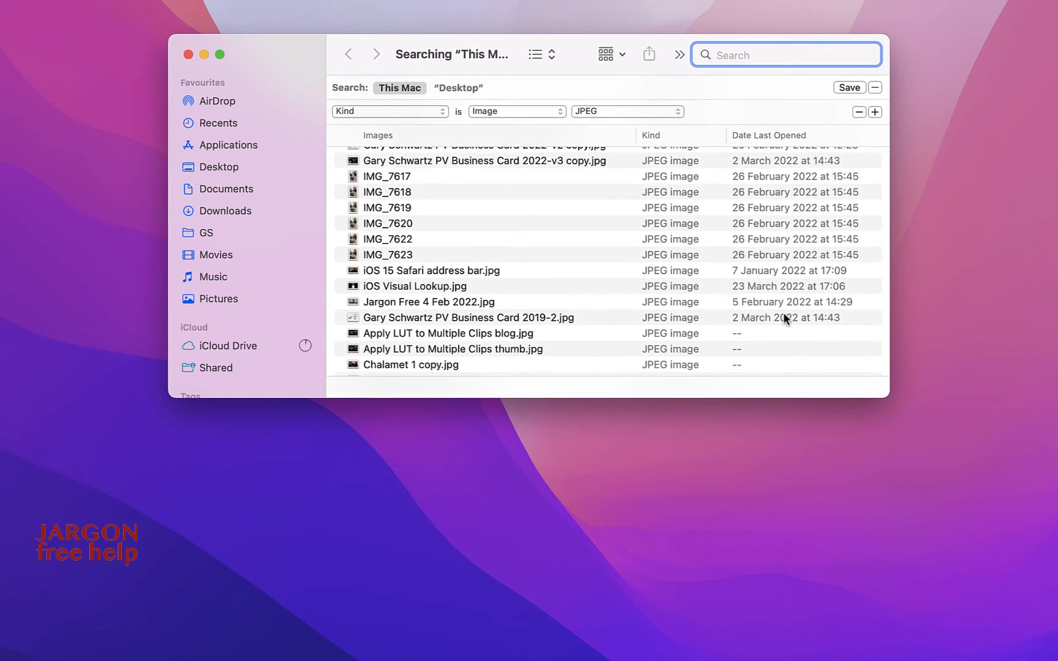
scroll(down, 3)
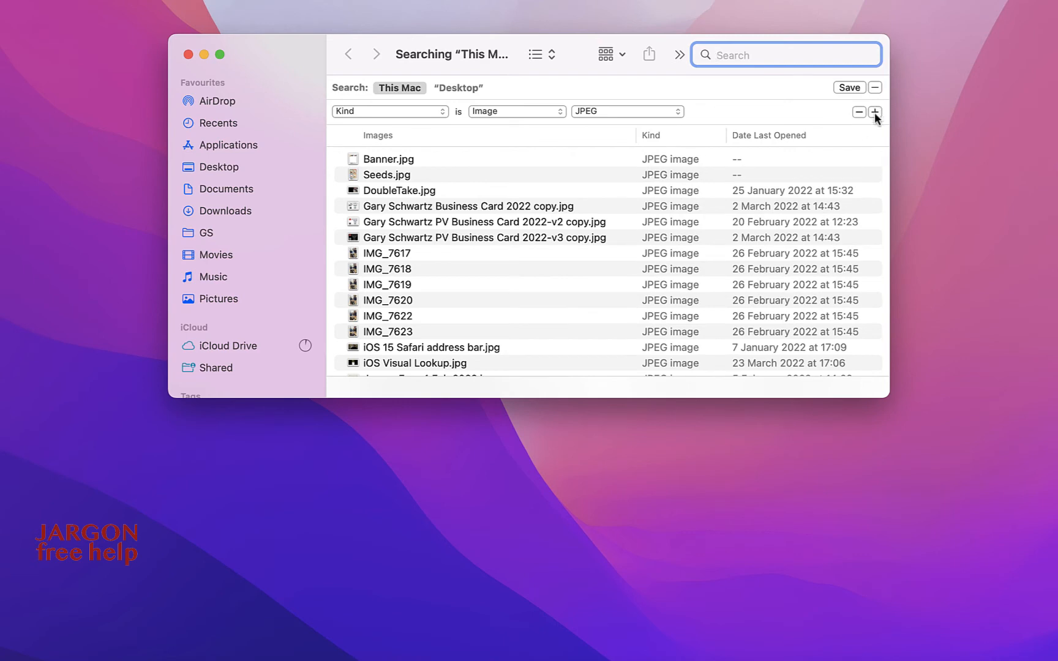
Add a Created date rule set to within the last 17 years.
click(875, 112)
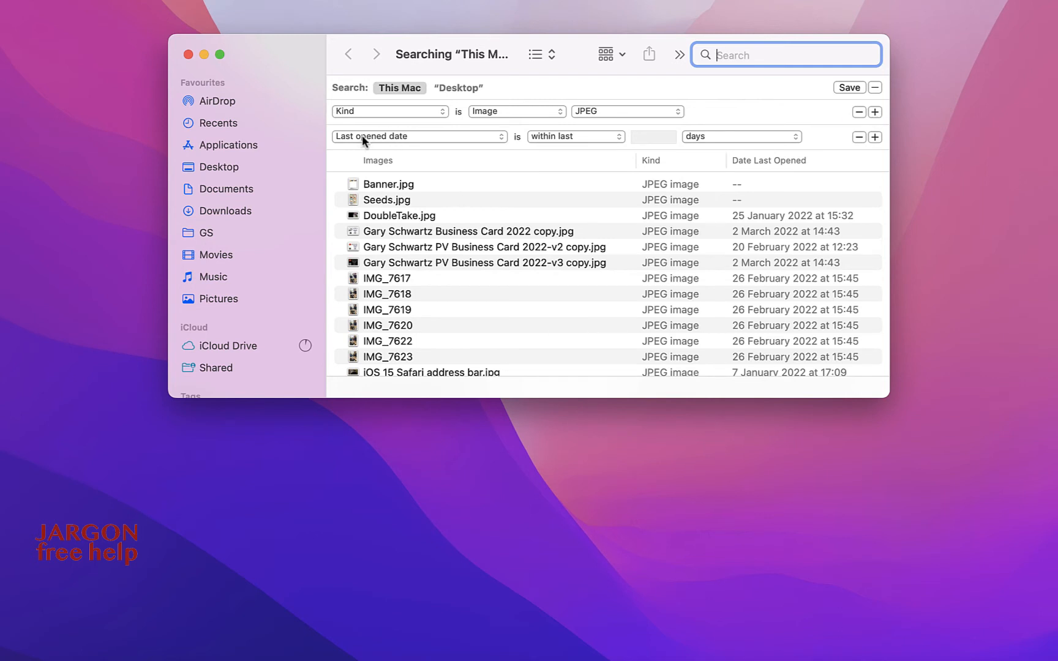
click(418, 137)
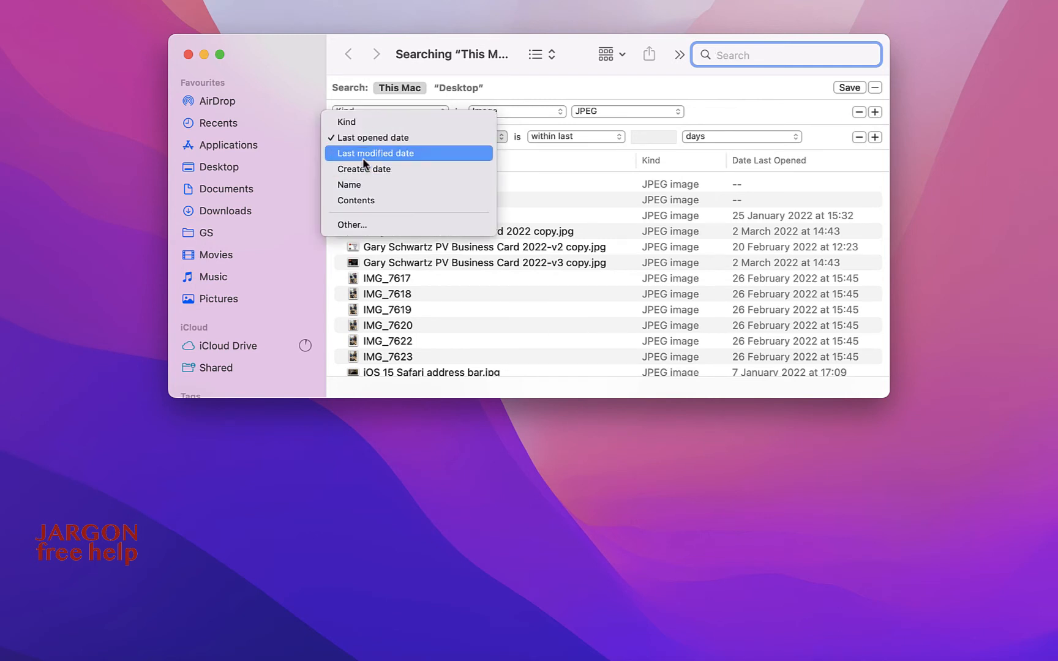
click(364, 169)
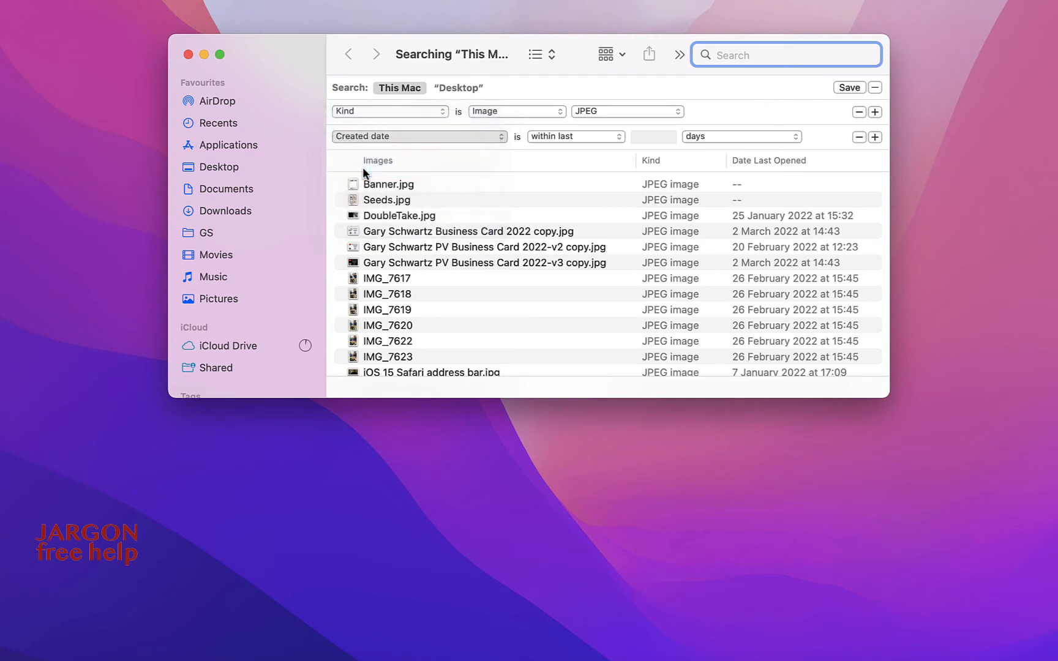
click(593, 136)
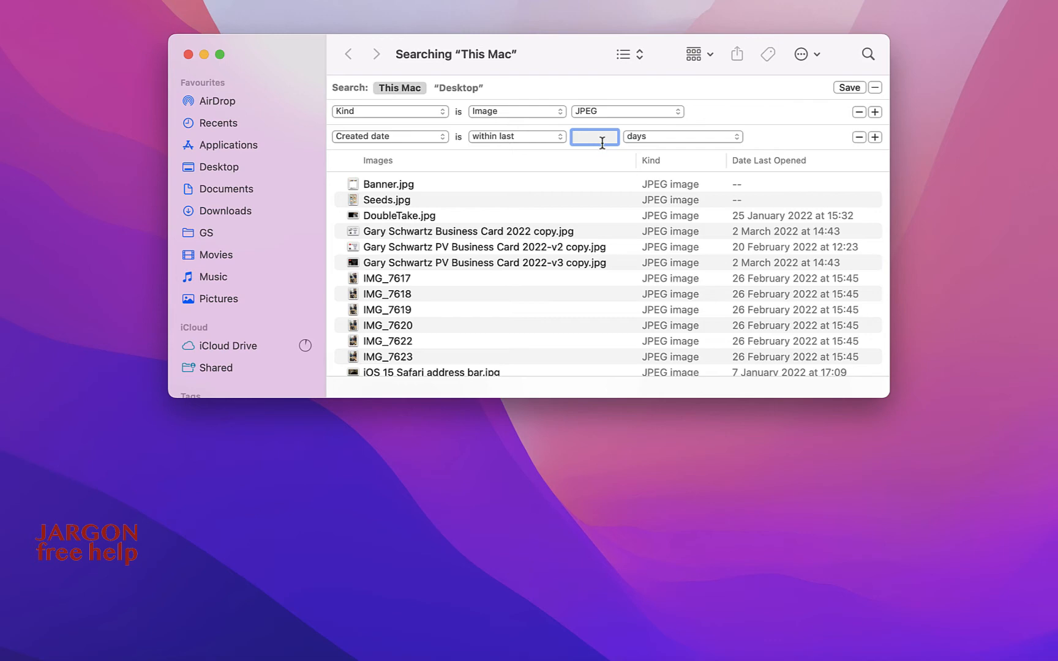
text(1)
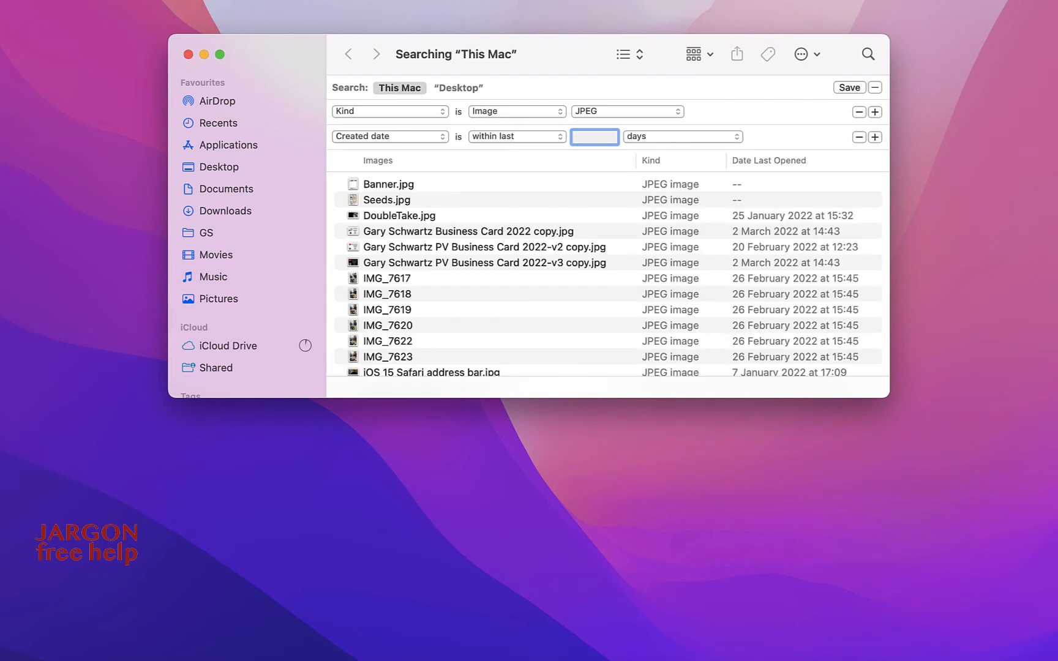
text(7)
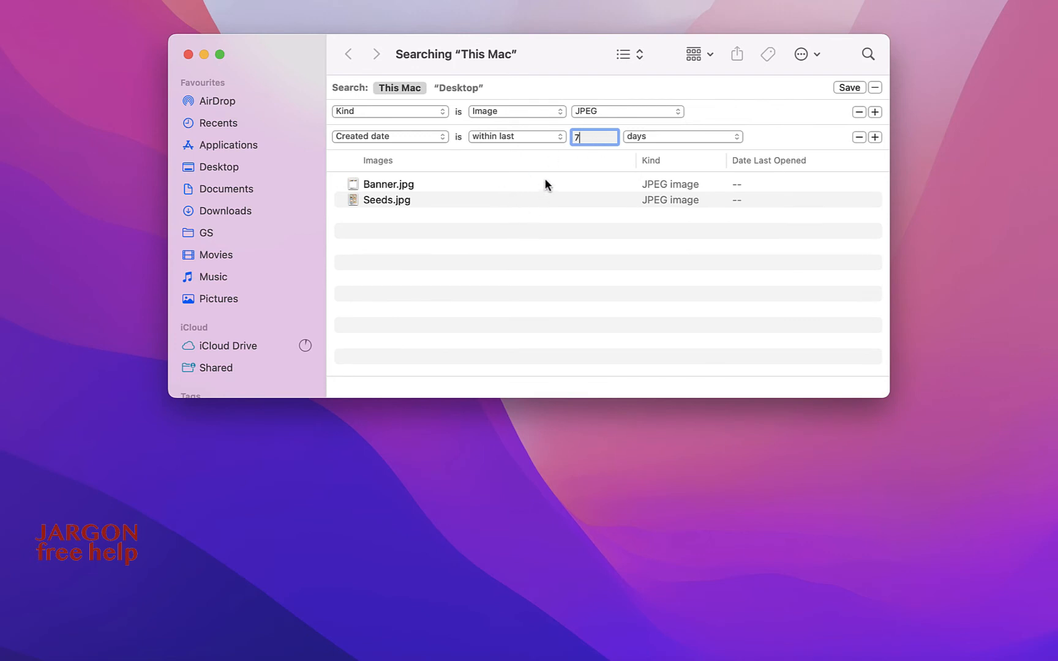
click(680, 136)
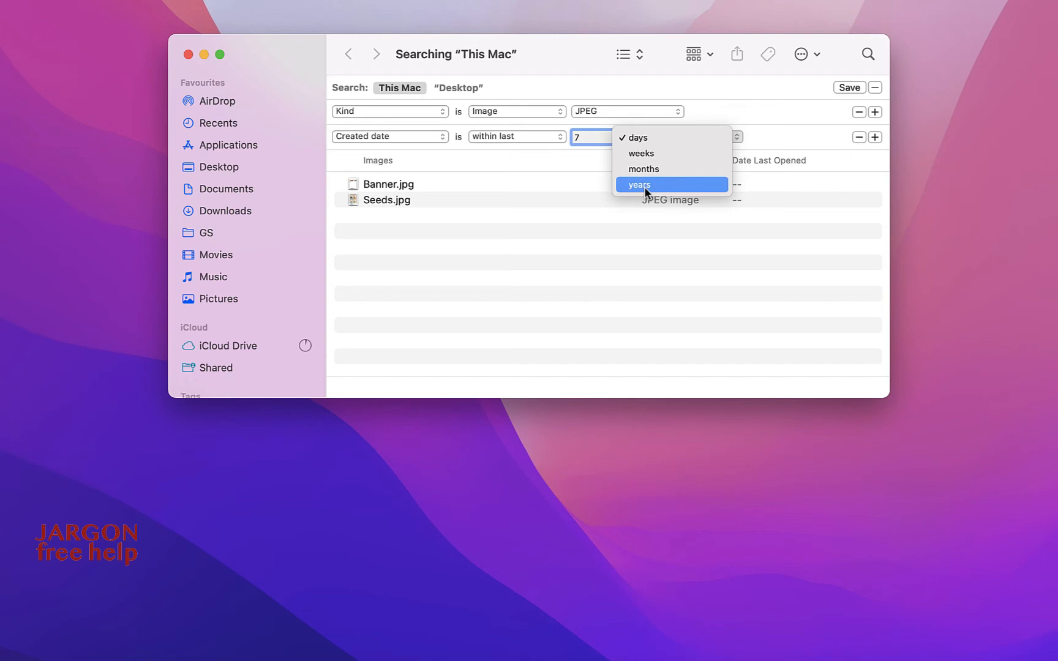
click(638, 185)
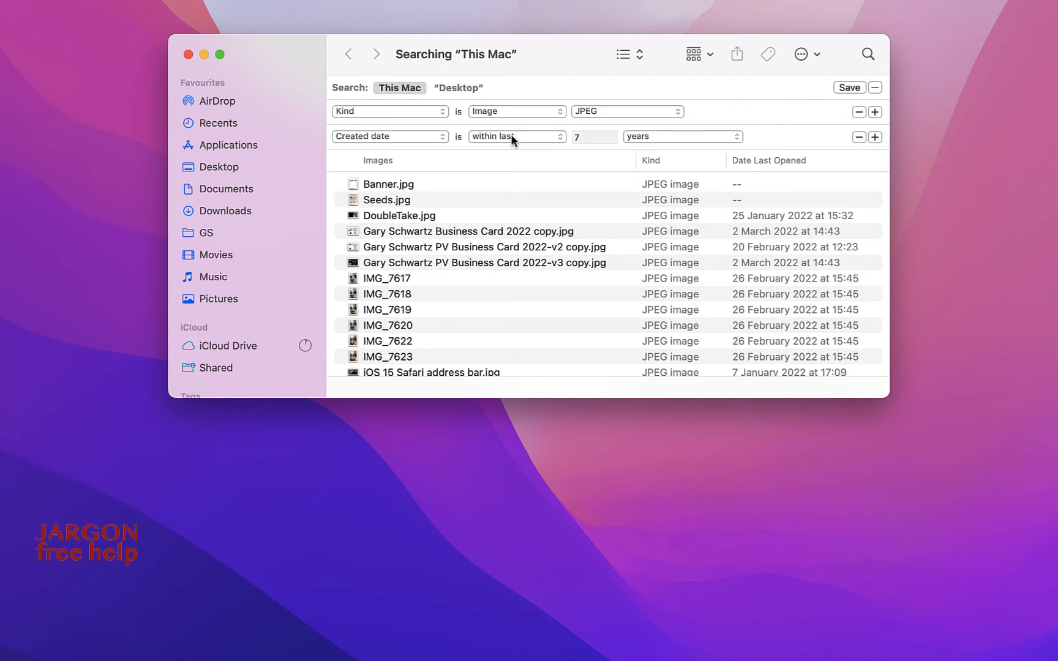
Change the created-date rule to 'after' 01/01/2022 and review the results.
click(516, 136)
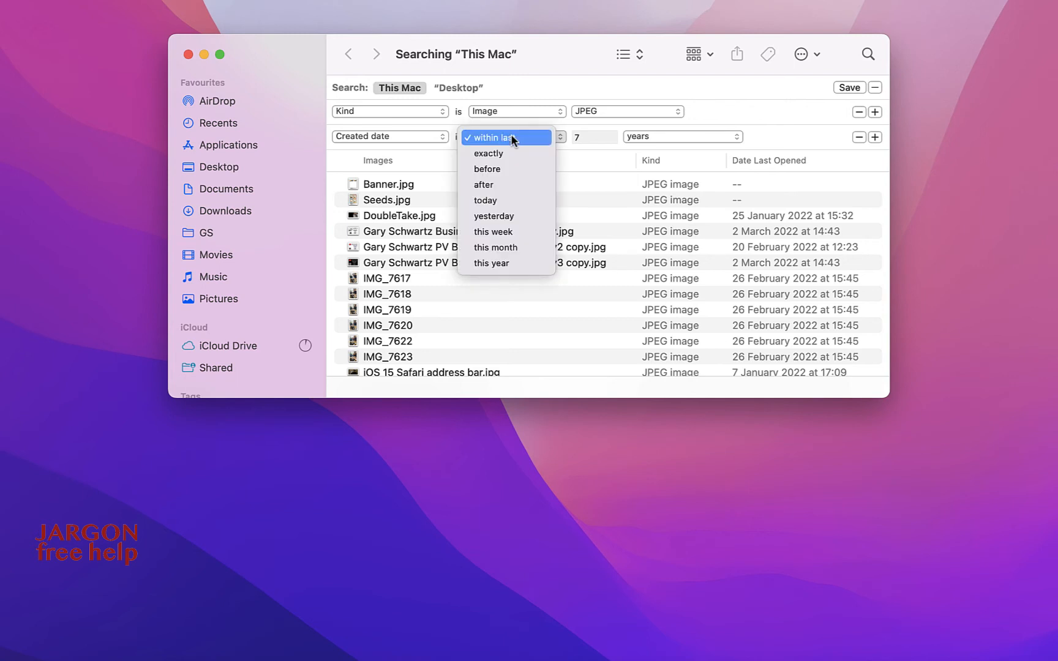
mouse_move(503, 185)
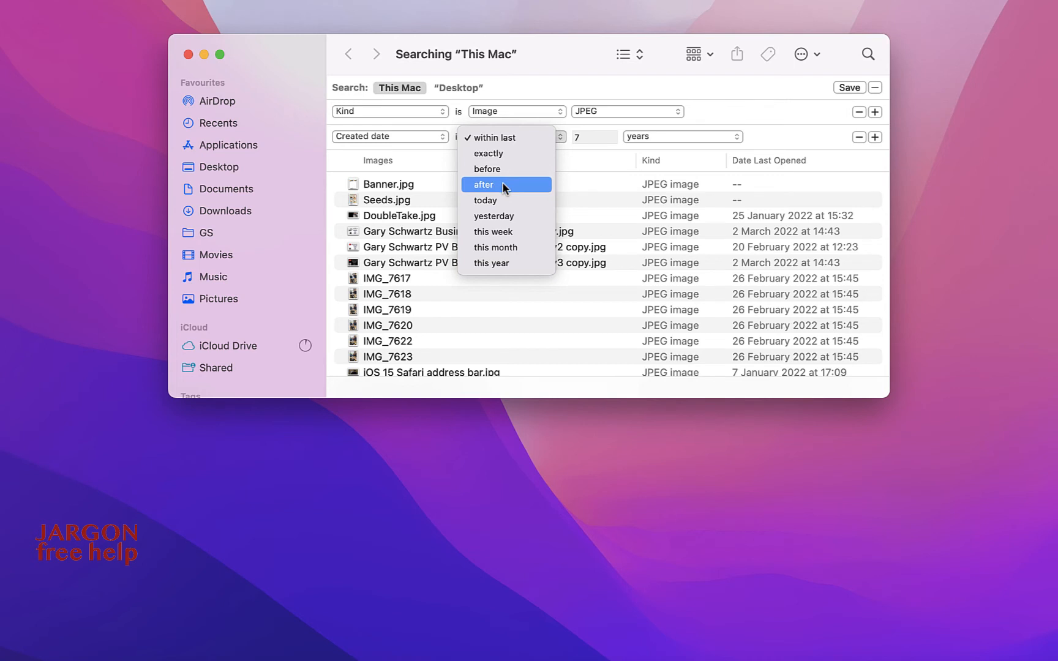
mouse_move(499, 169)
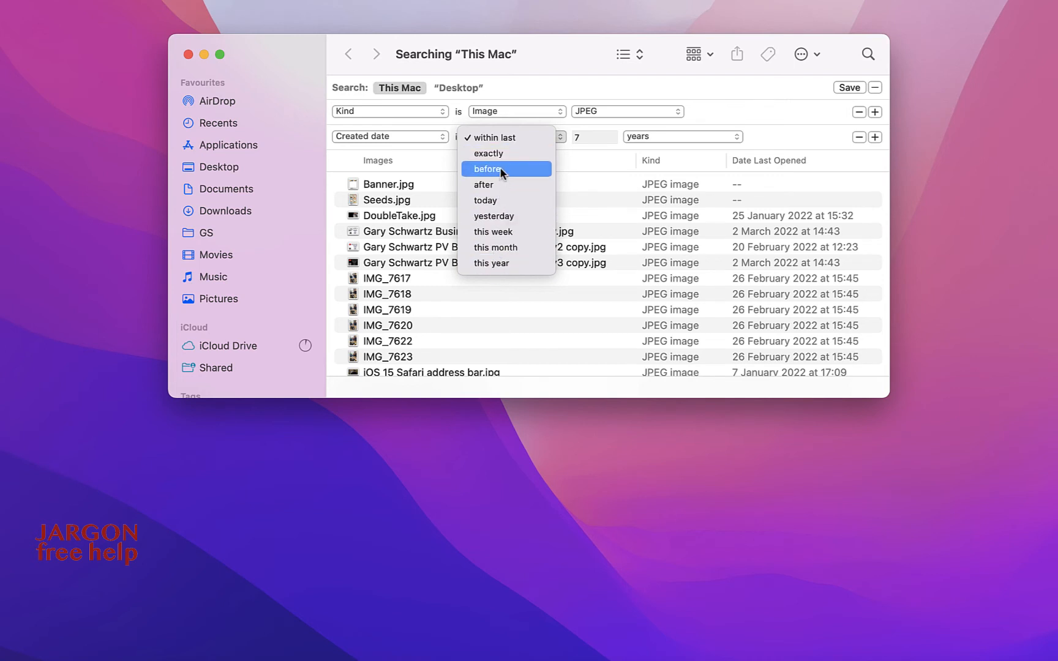
mouse_move(497, 153)
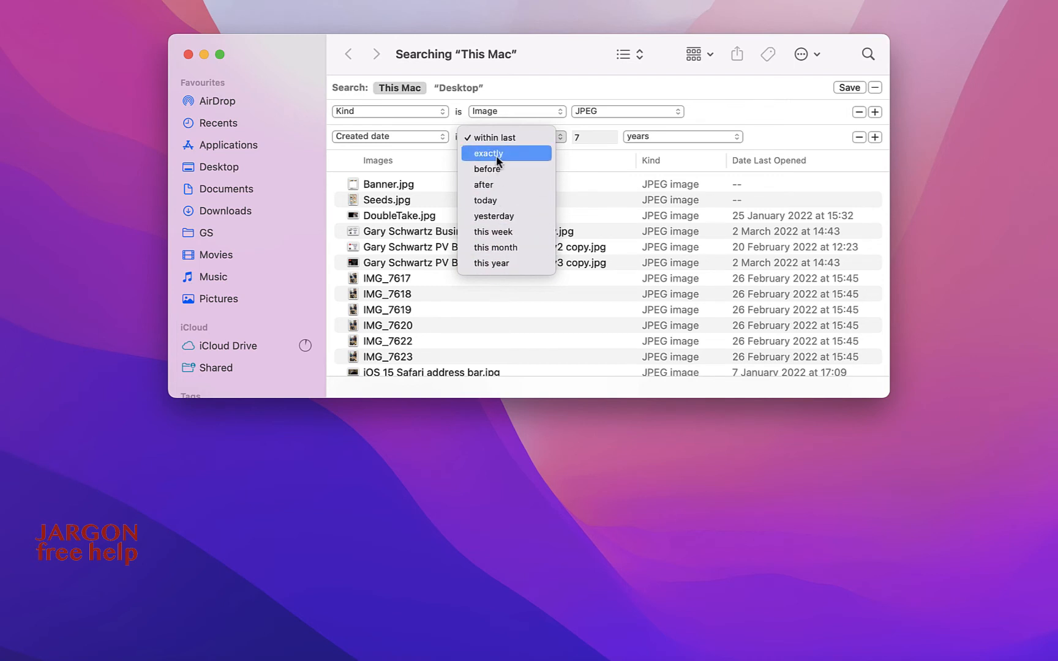
mouse_move(491, 185)
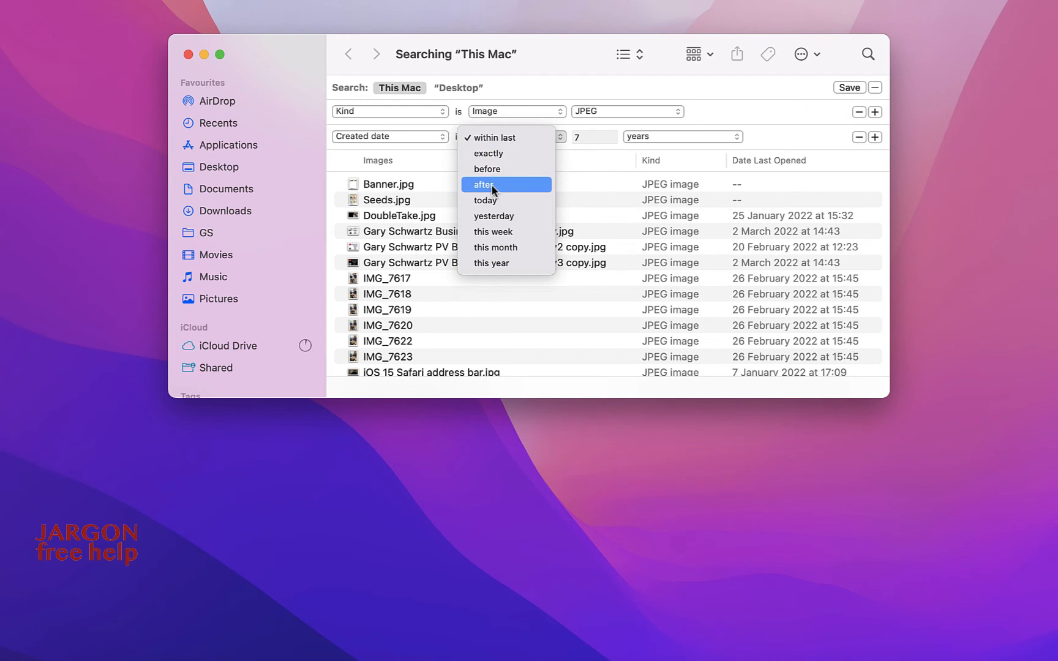
click(483, 185)
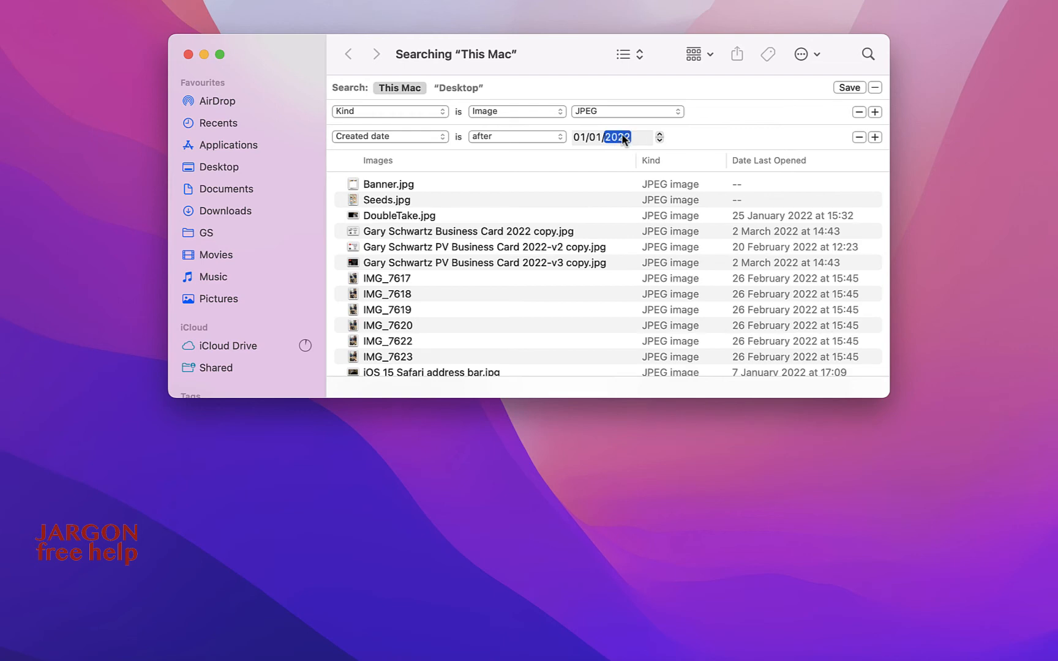
text(2022)
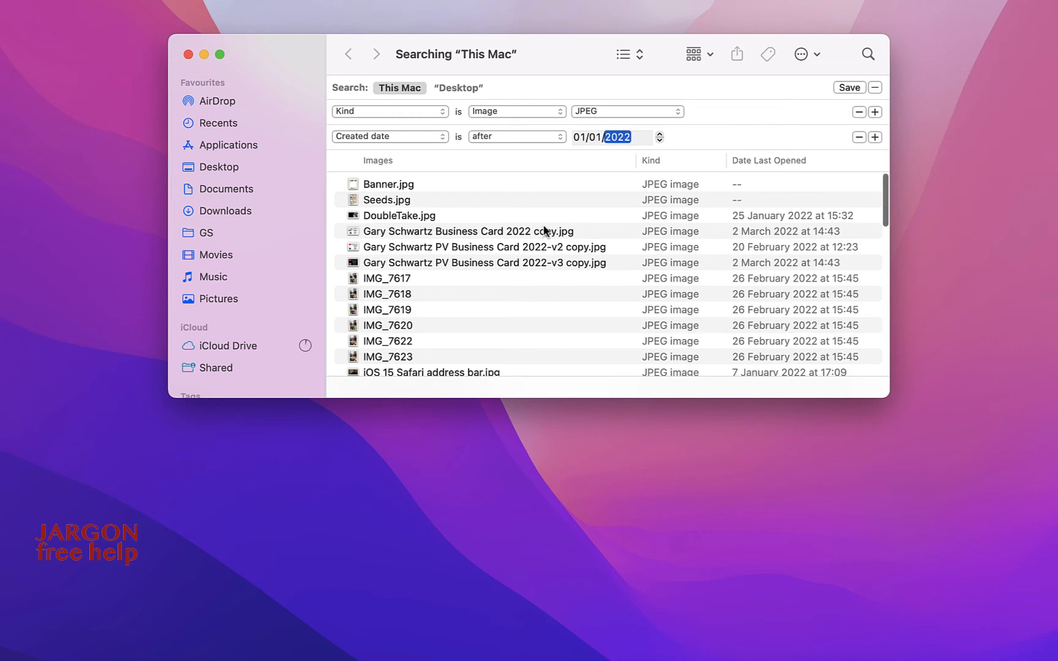
scroll(down, 3)
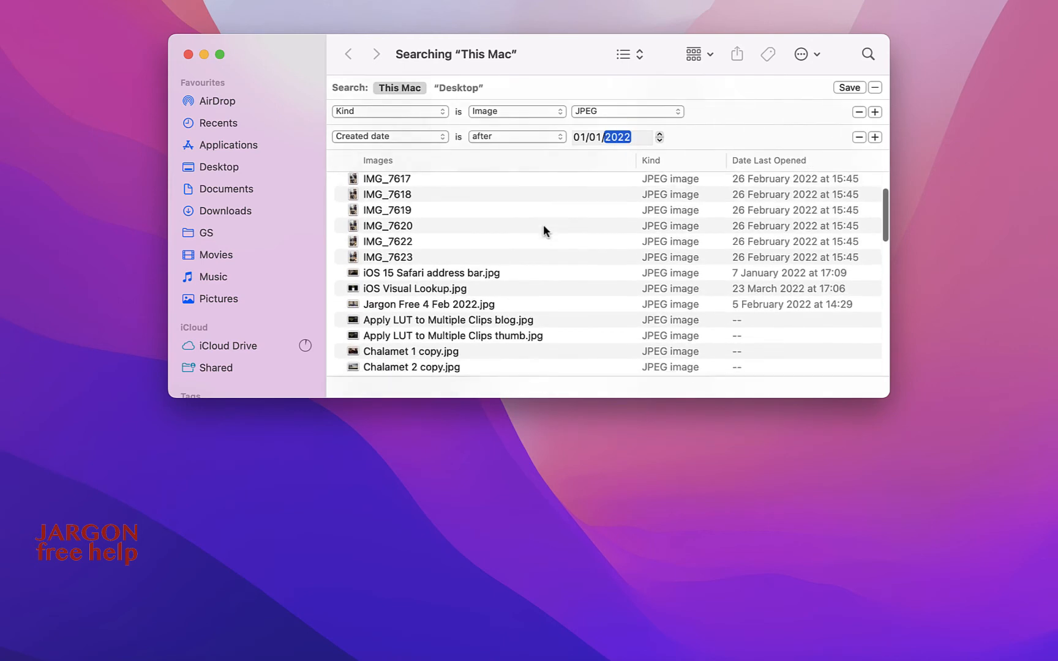
scroll(down, 3)
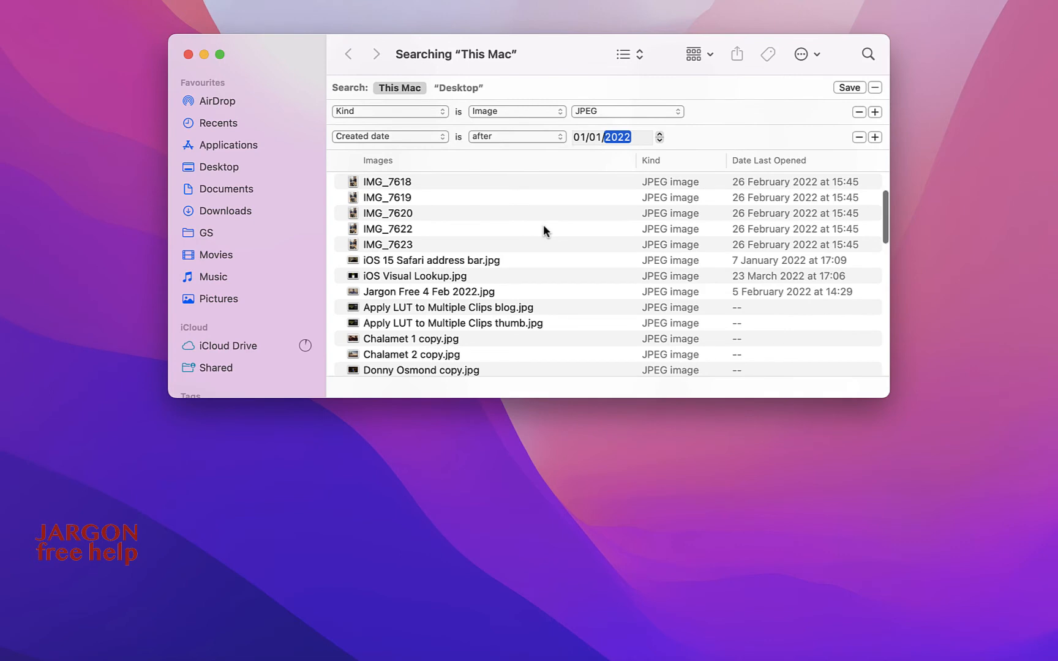
scroll(up, 3)
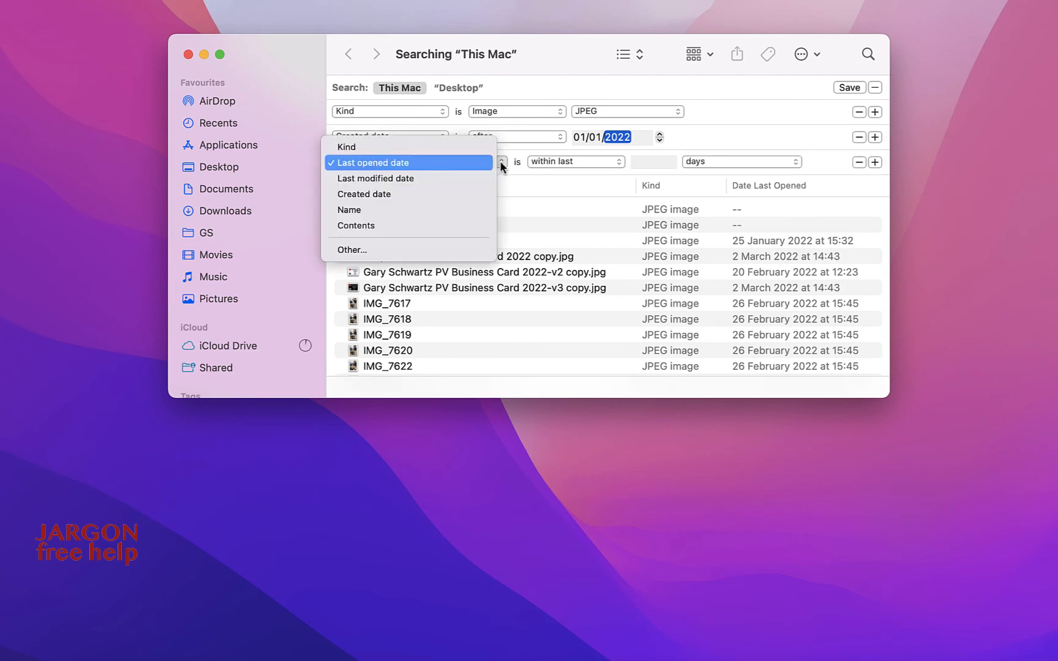
Set the third rule to Created before 31/01/2022, starting with the month field.
click(363, 193)
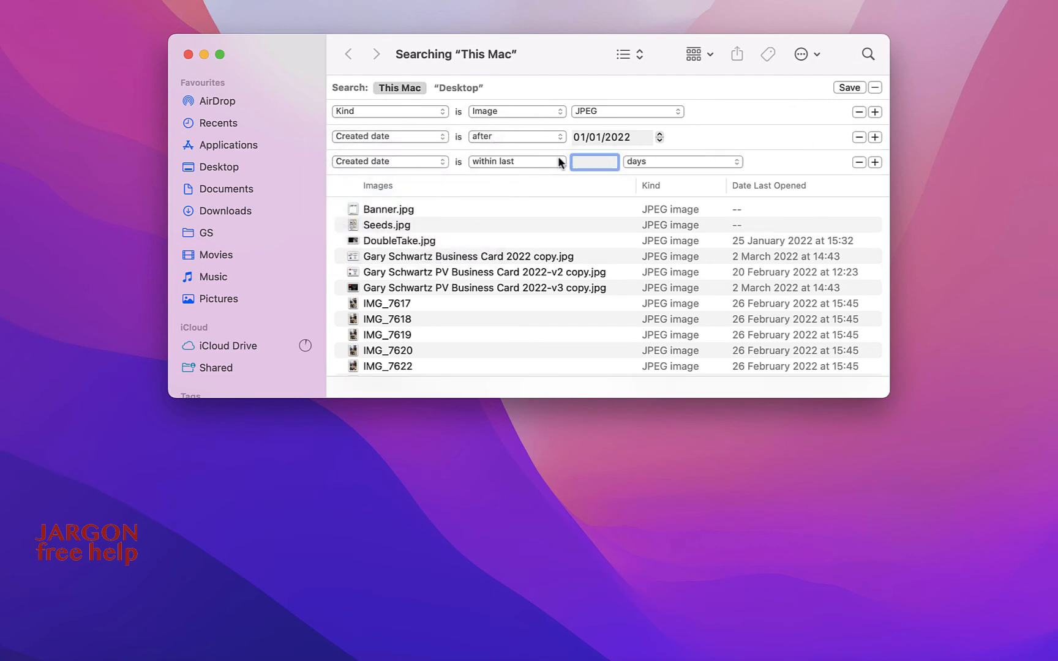
click(515, 161)
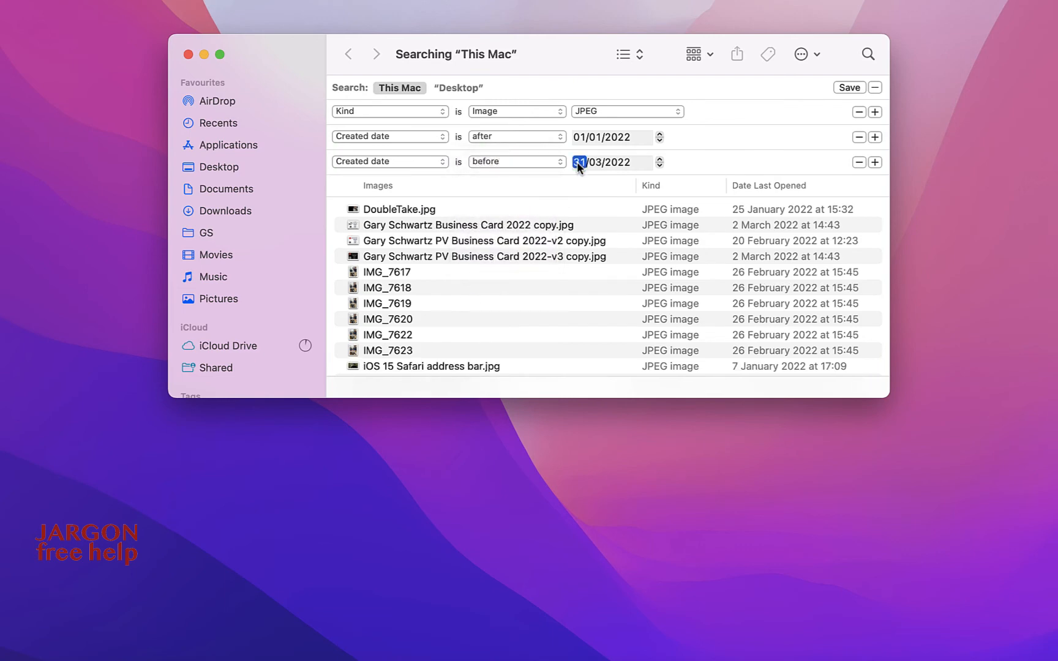
click(596, 161)
text(1)
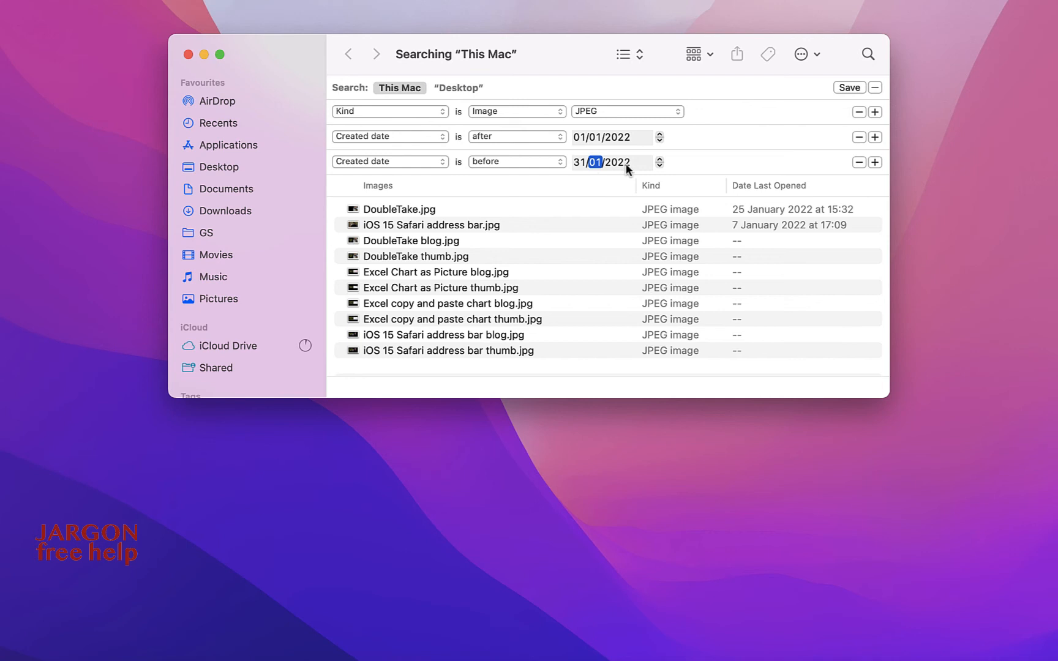
mouse_move(502, 216)
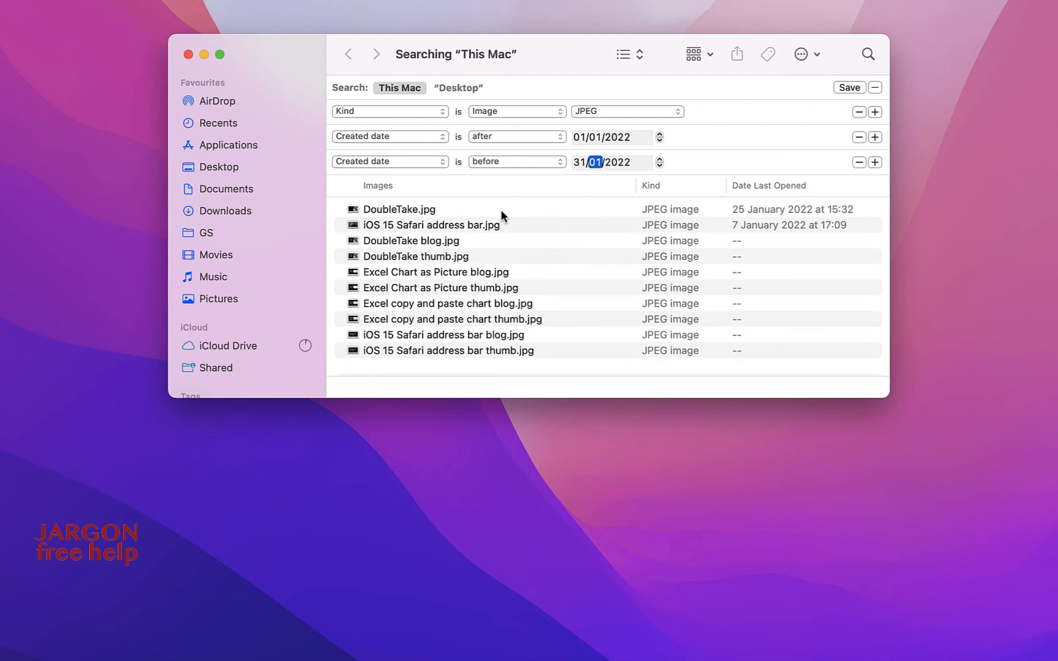
mouse_move(460, 220)
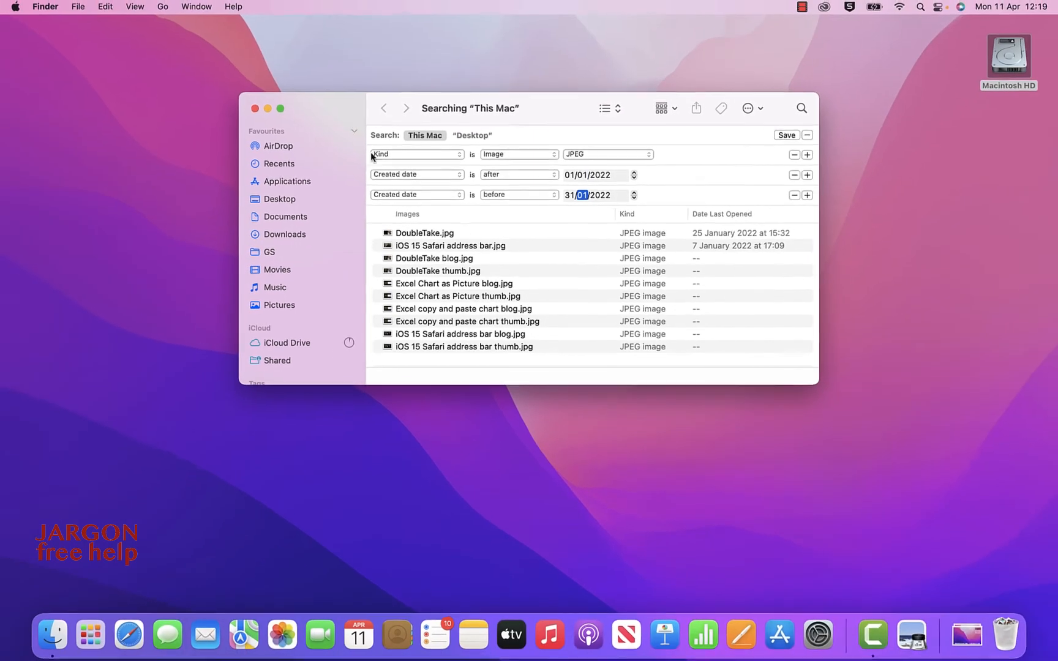
Close the January 2022 JPEG search window.
click(255, 108)
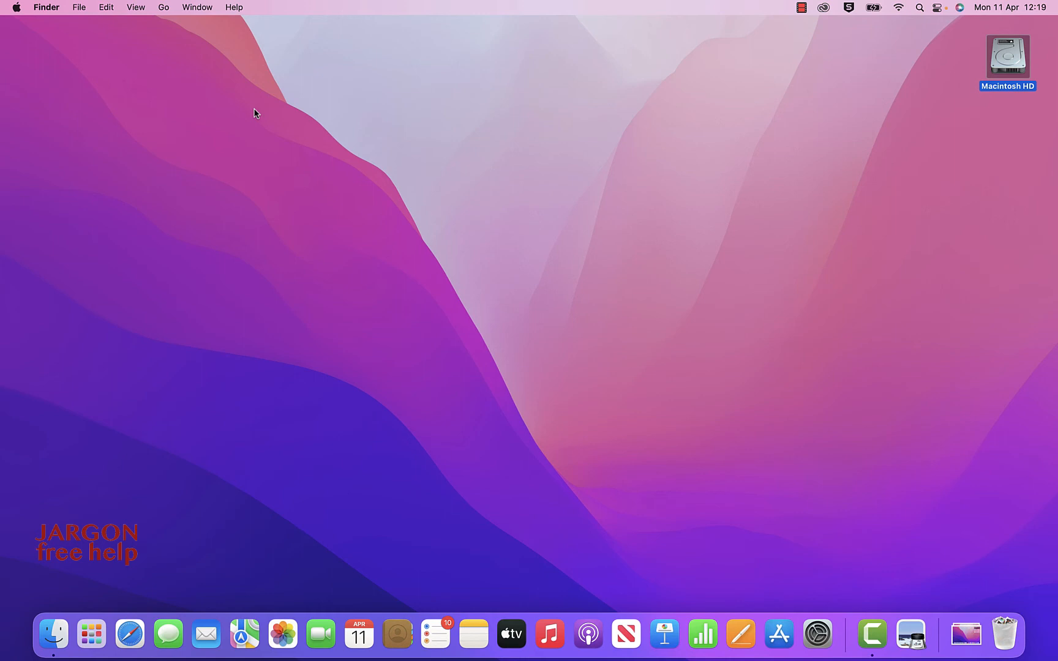
mouse_move(17, 7)
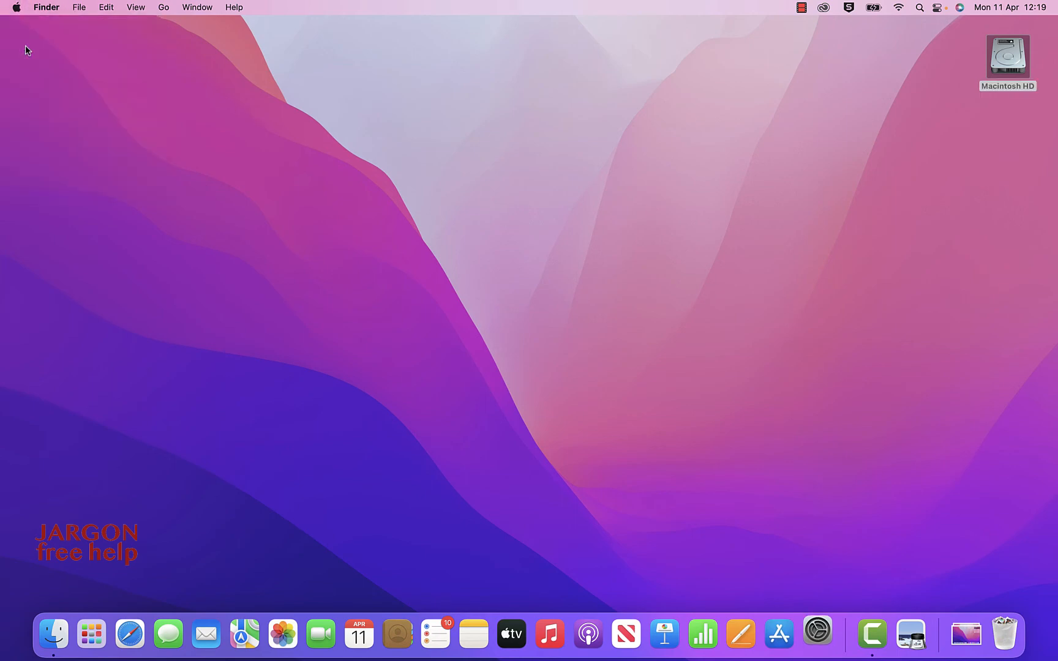
Untick Contacts, Events & Reminders, Fonts, Mail & Messages, Movies and Other in Spotlight, then close.
click(817, 634)
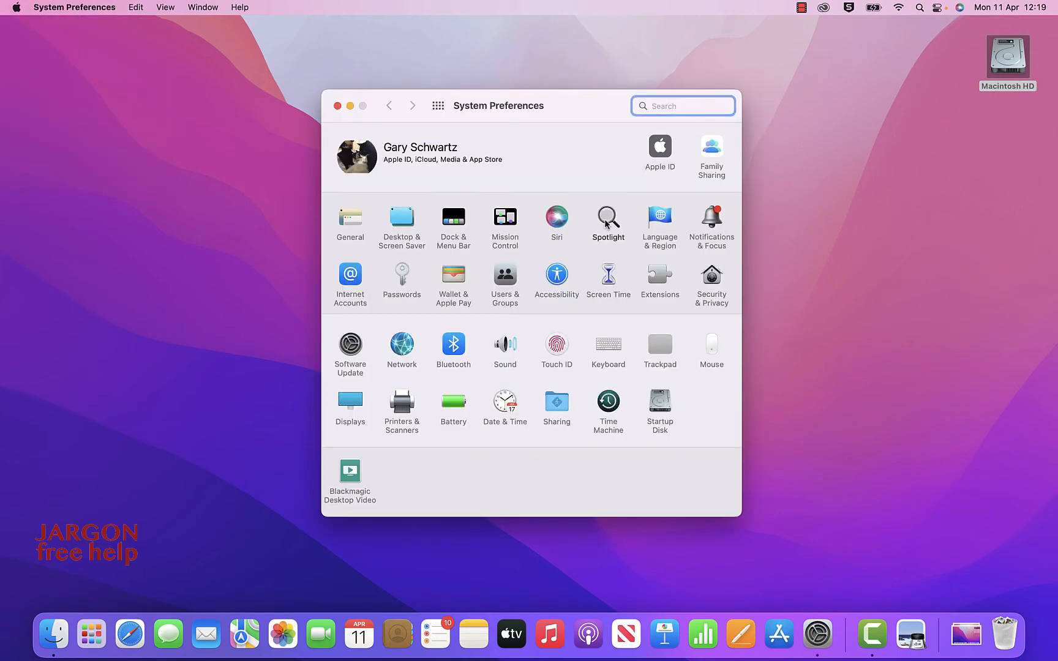
click(607, 219)
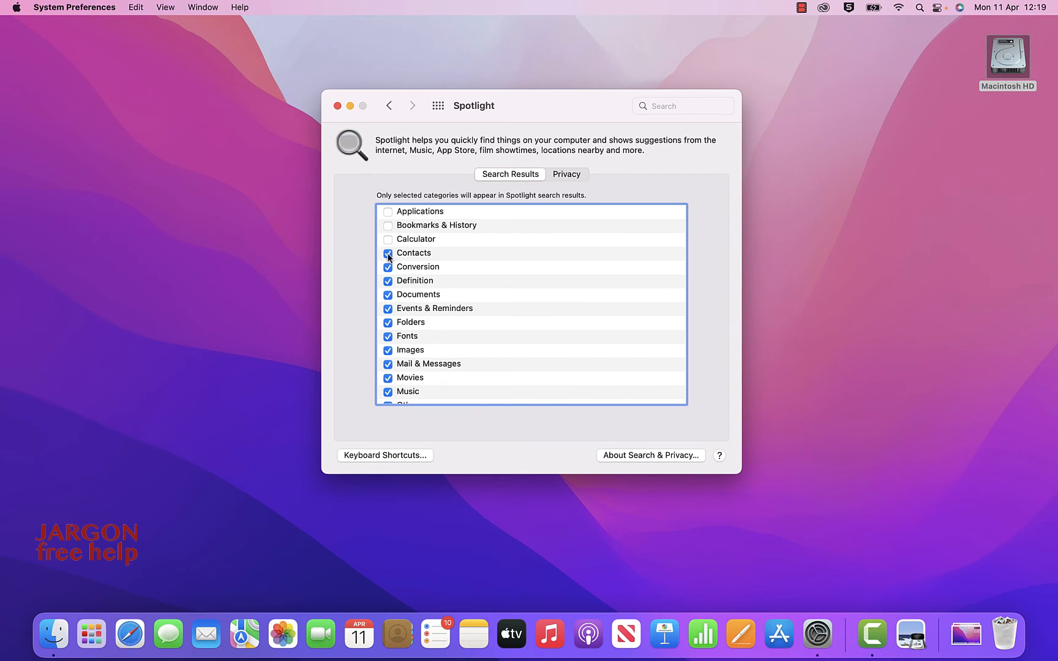
click(388, 253)
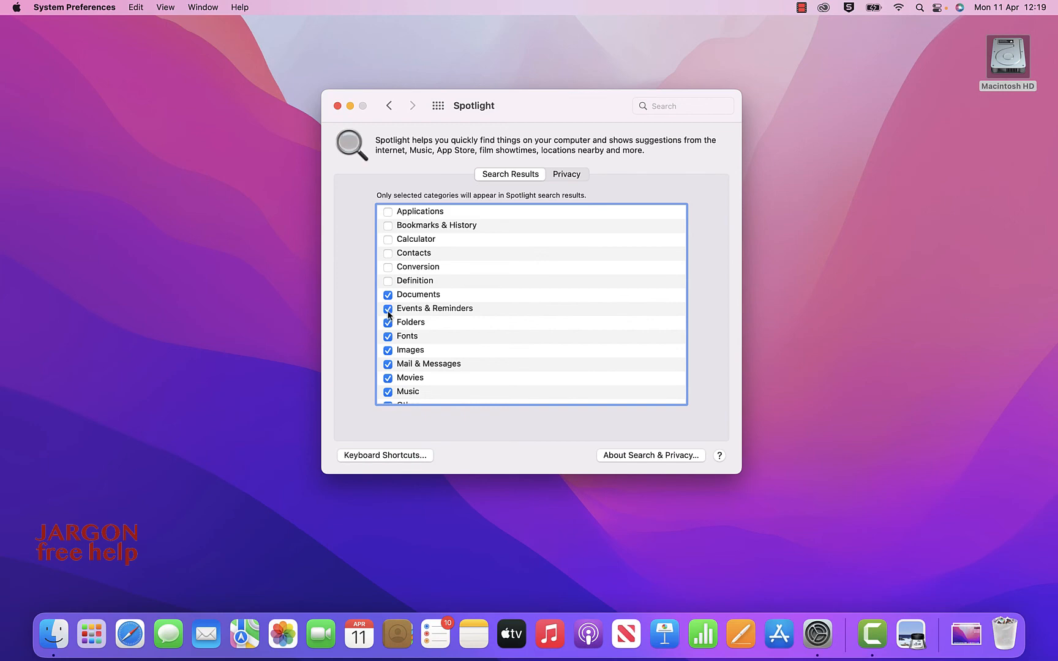
click(388, 308)
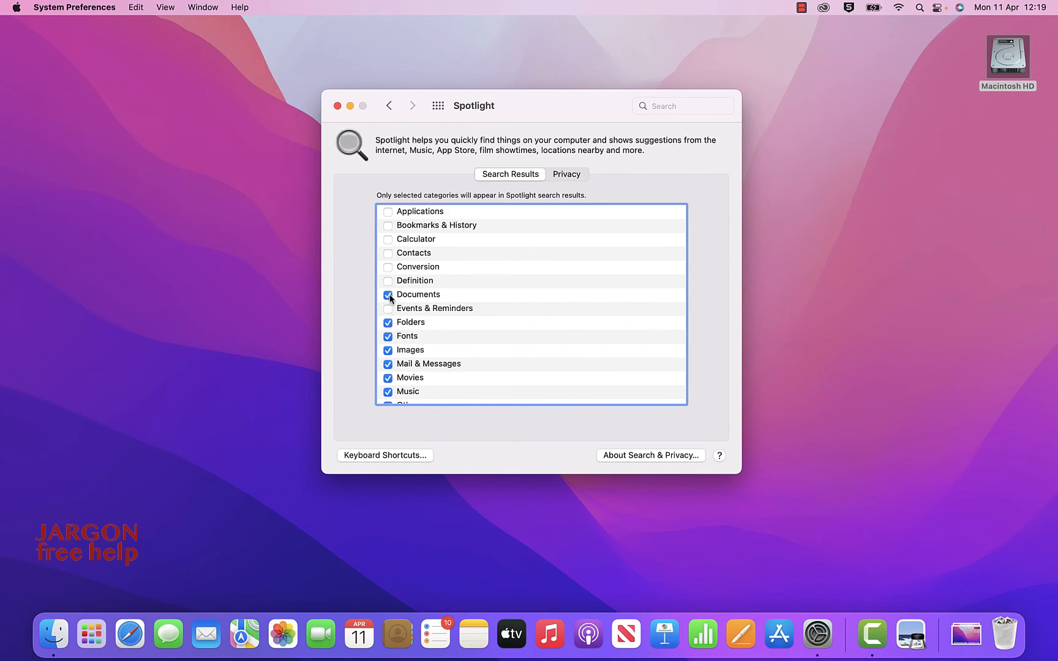
click(388, 350)
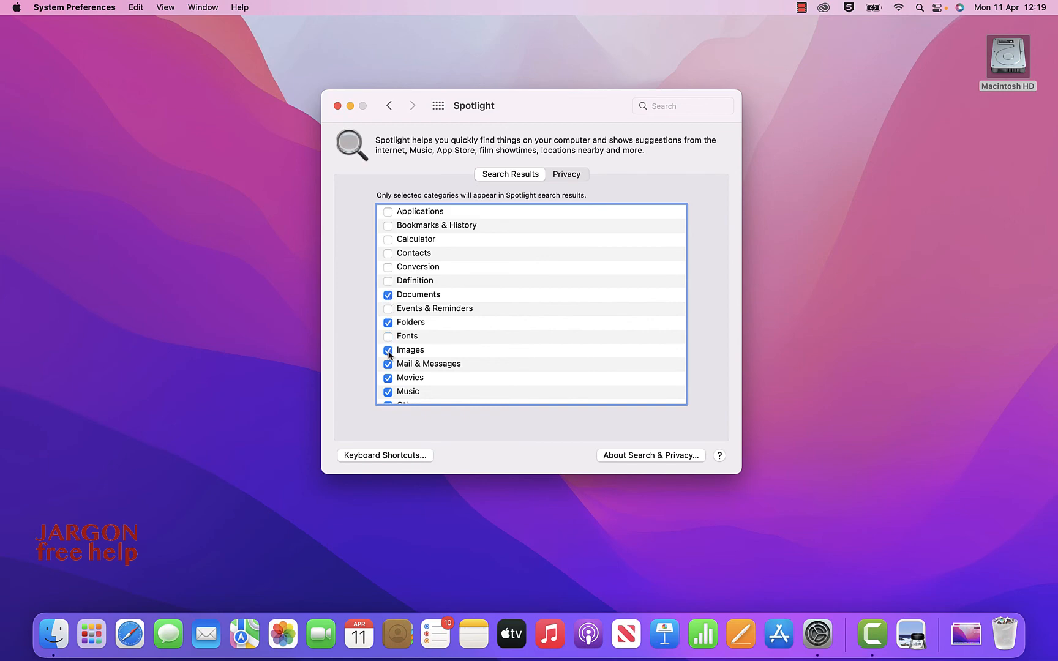
scroll(down, 3)
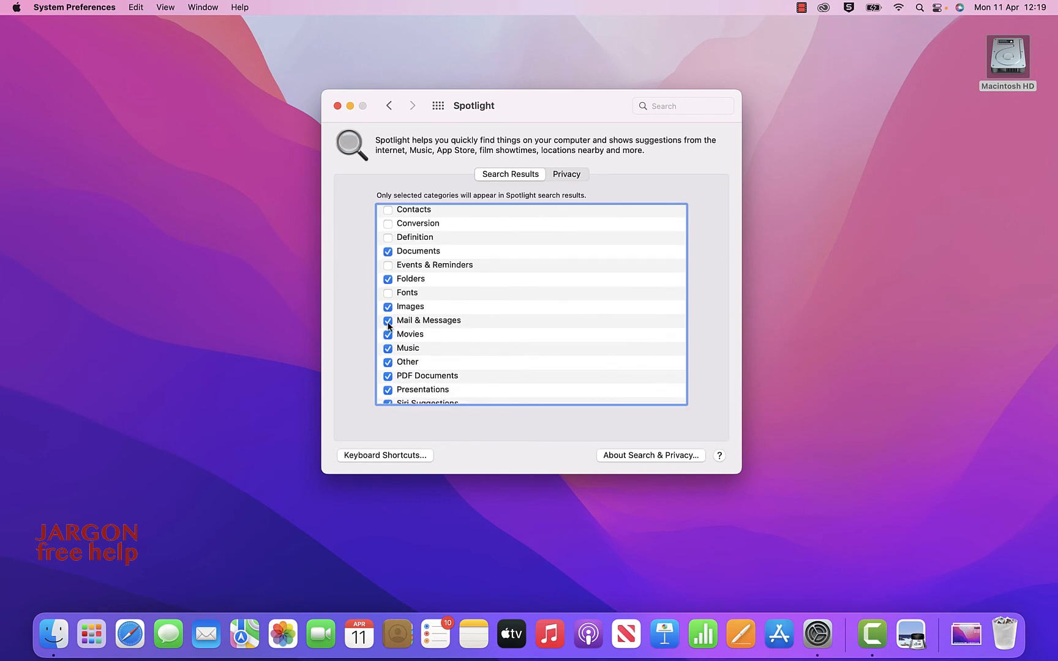
click(388, 320)
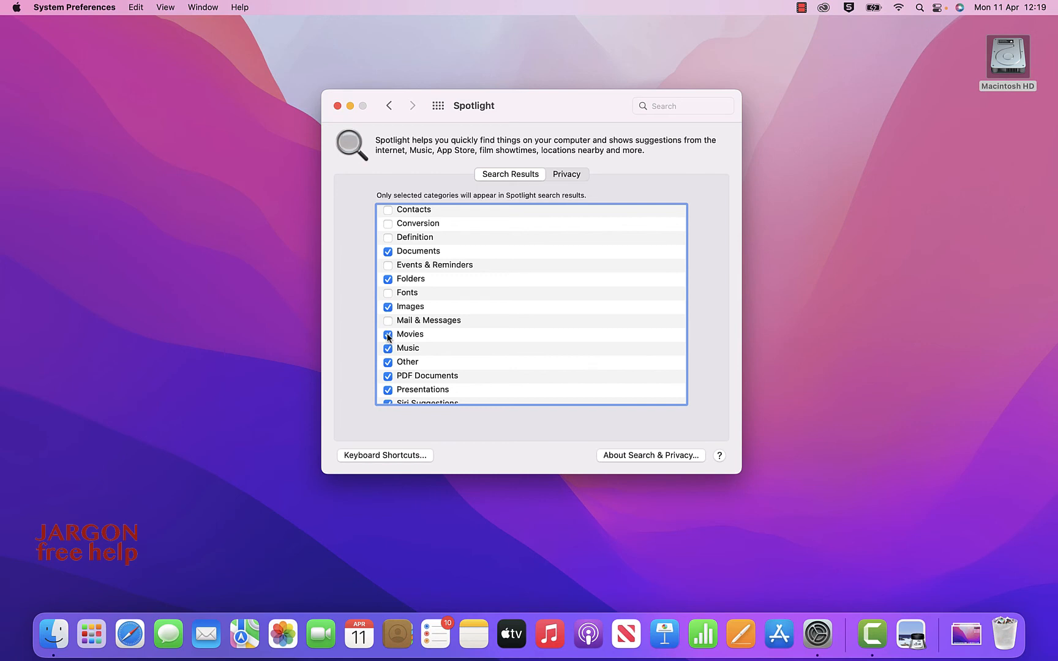
click(388, 334)
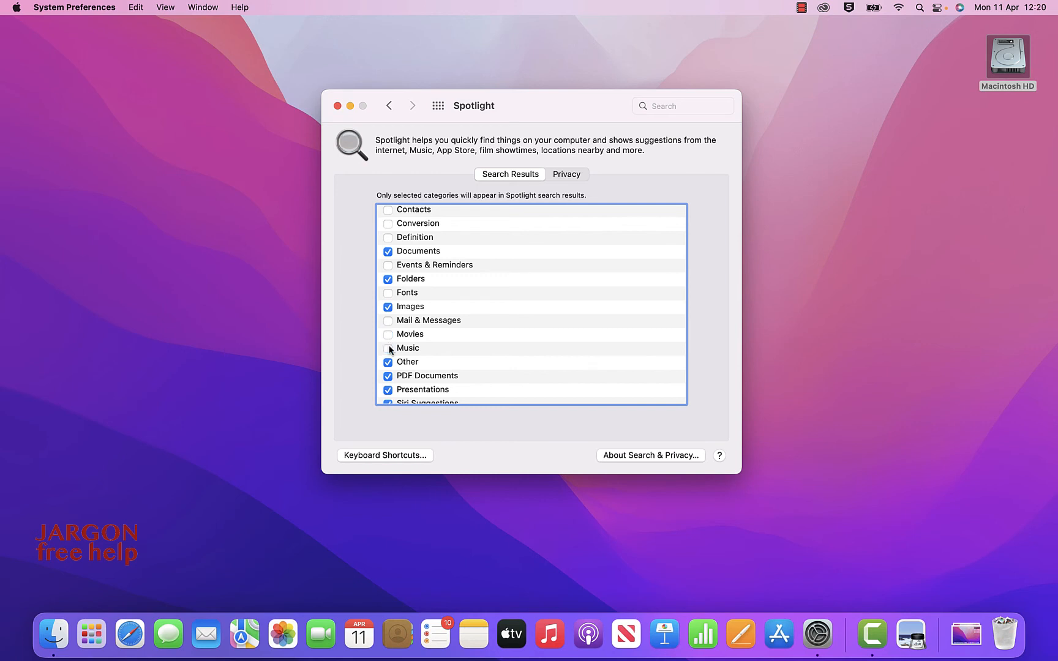
scroll(down, 3)
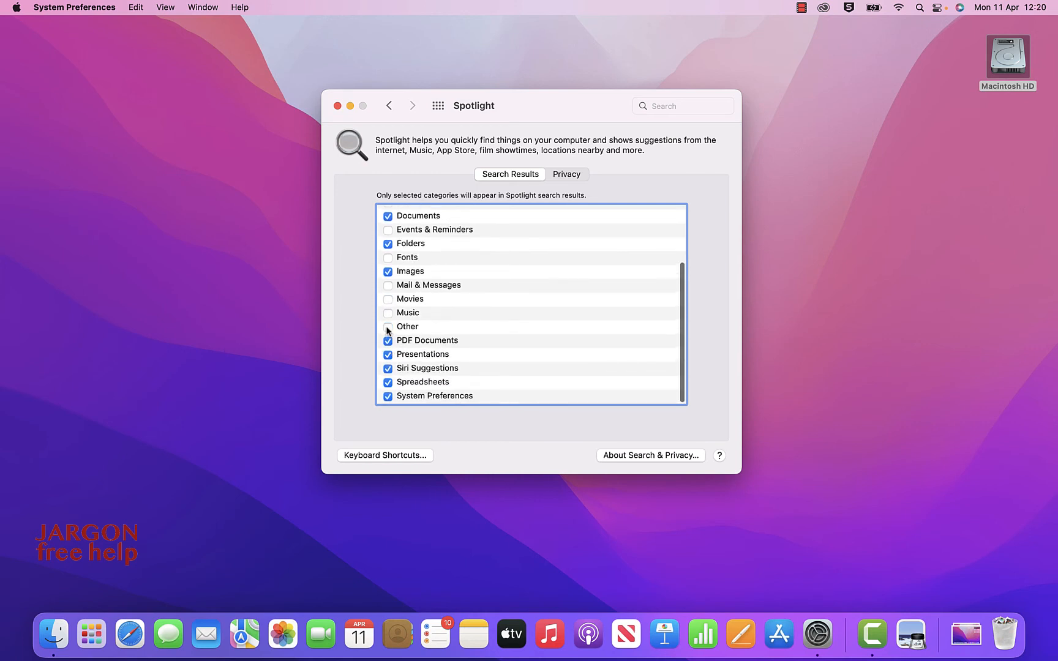
click(387, 355)
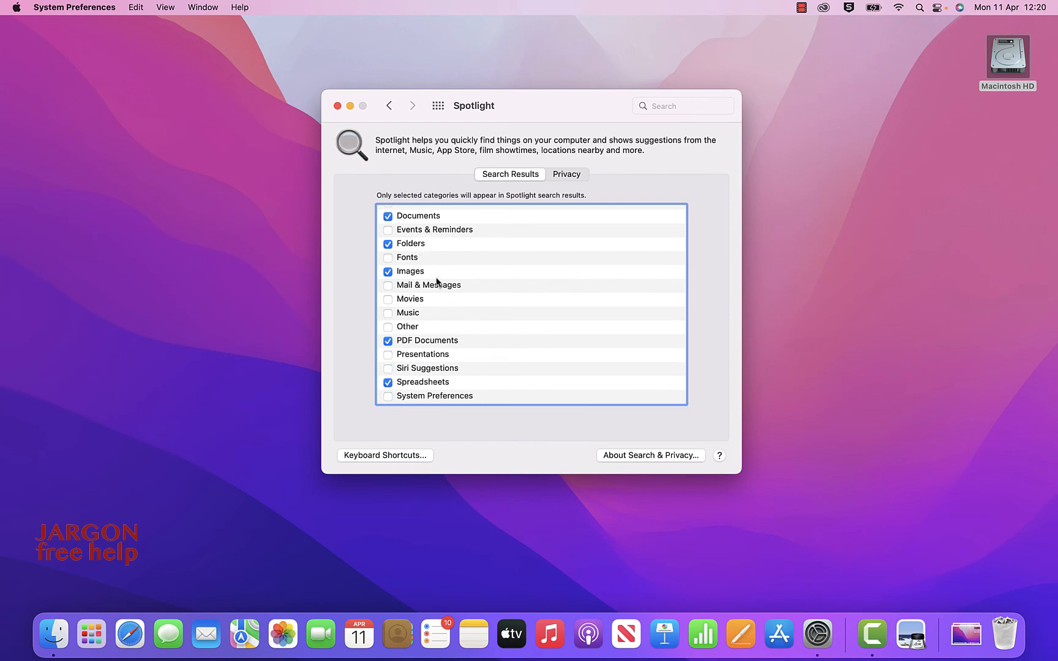
click(338, 106)
text(bbc)
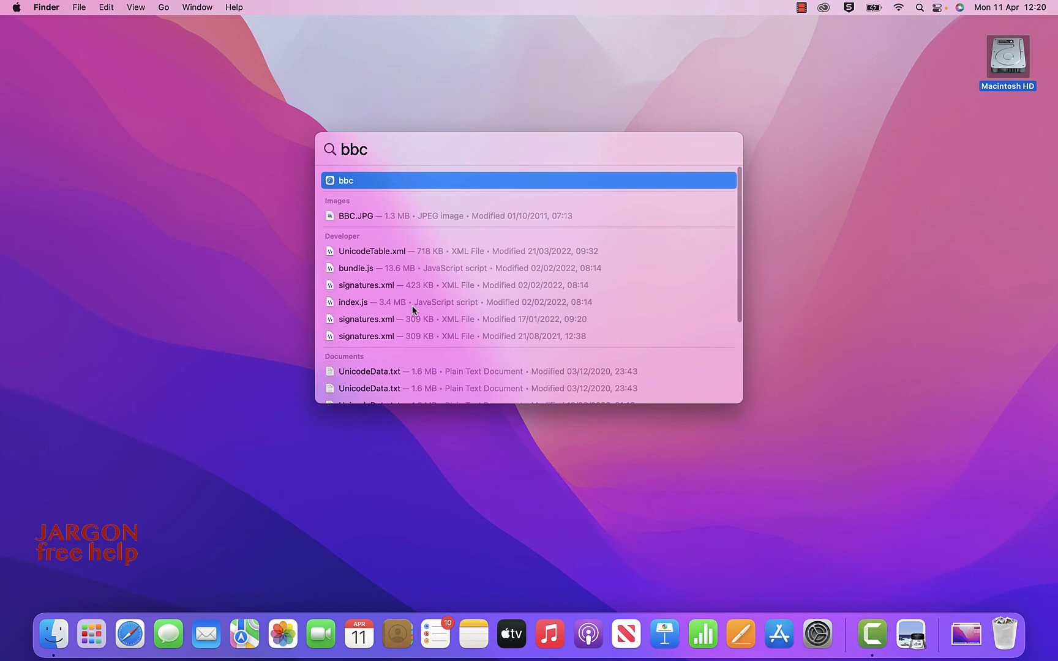
mouse_move(397, 205)
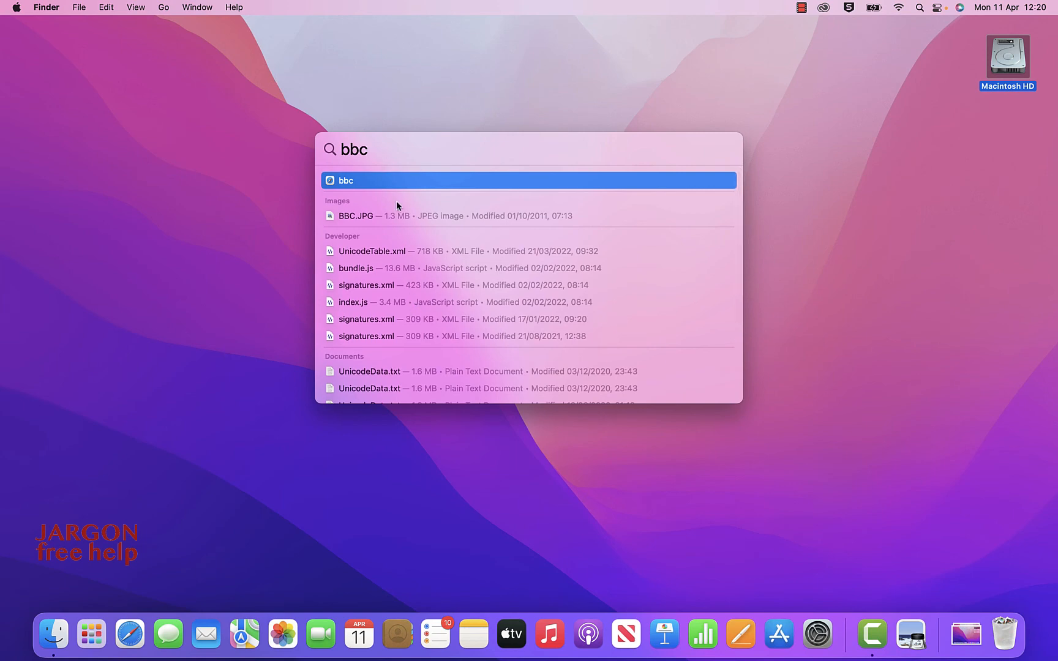
mouse_move(394, 265)
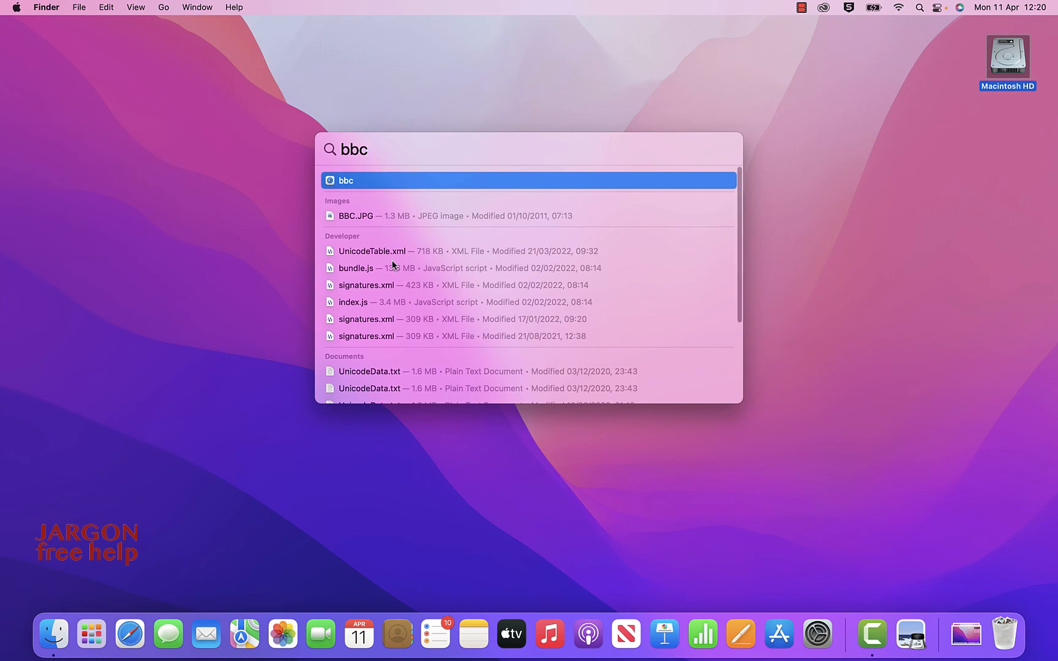
Scroll through the bbc Spotlight results to the Documents and PDF matches.
scroll(down, 3)
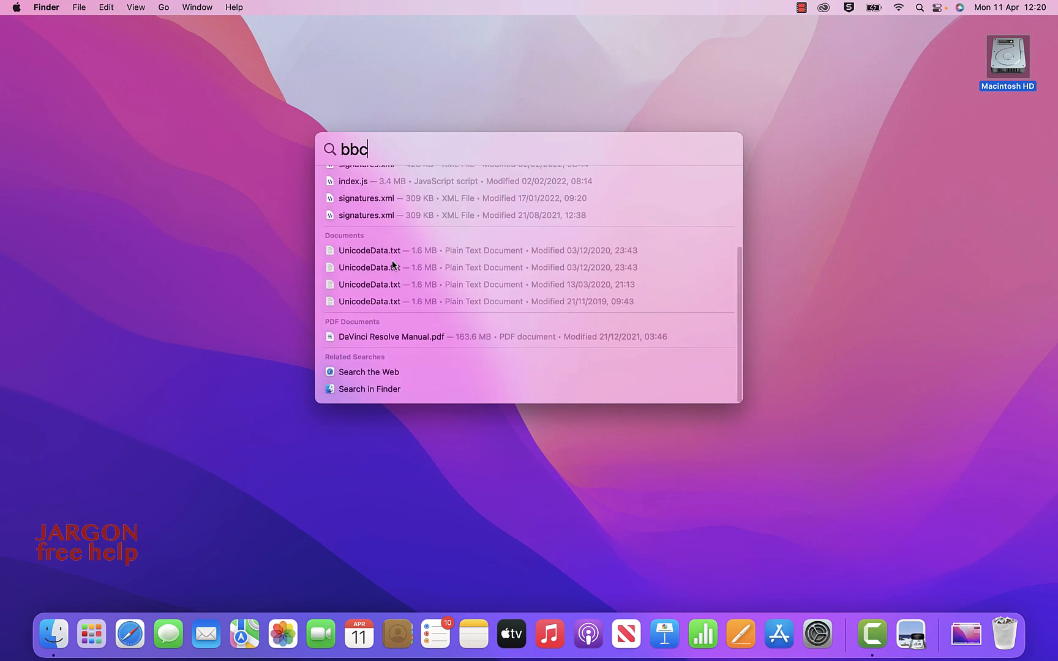
mouse_move(372, 350)
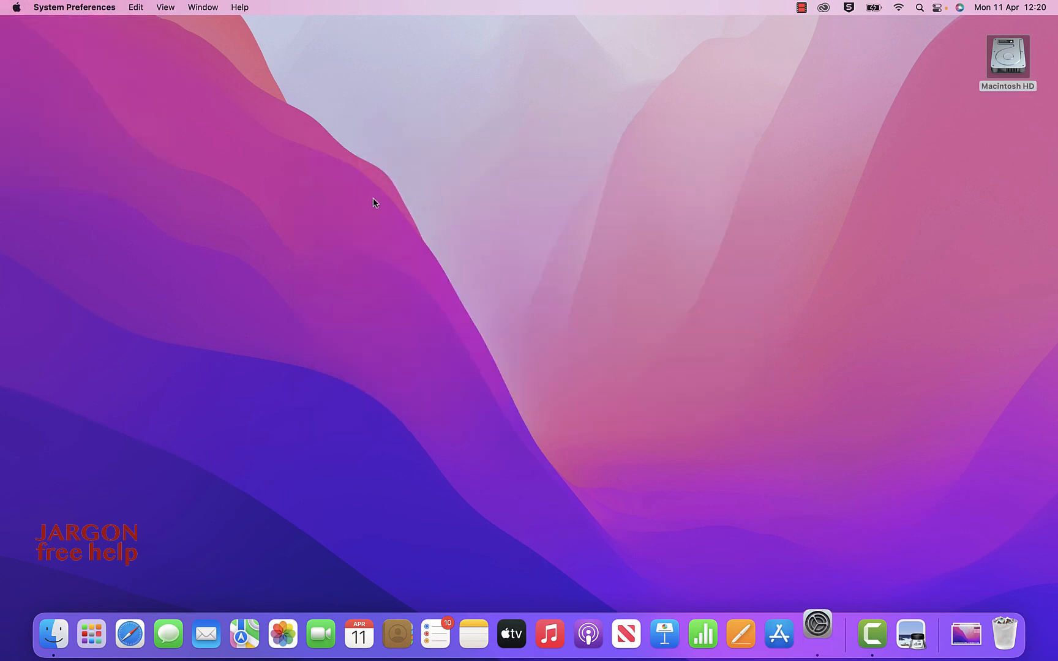
Reopen System Preferences' Spotlight pane and scroll the enabled result categories.
click(817, 634)
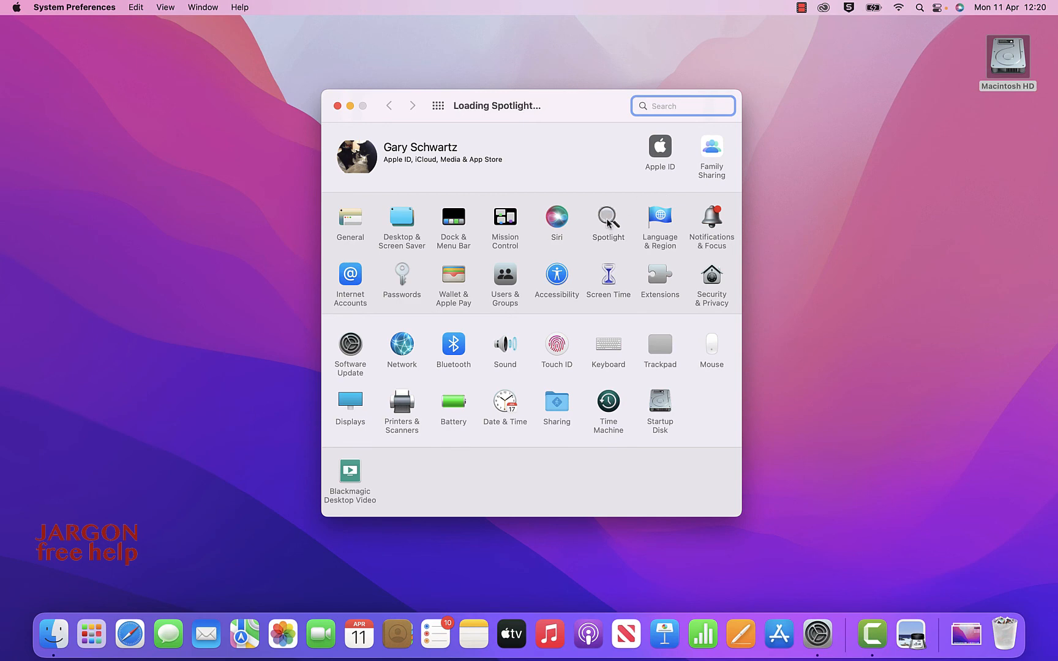
click(607, 221)
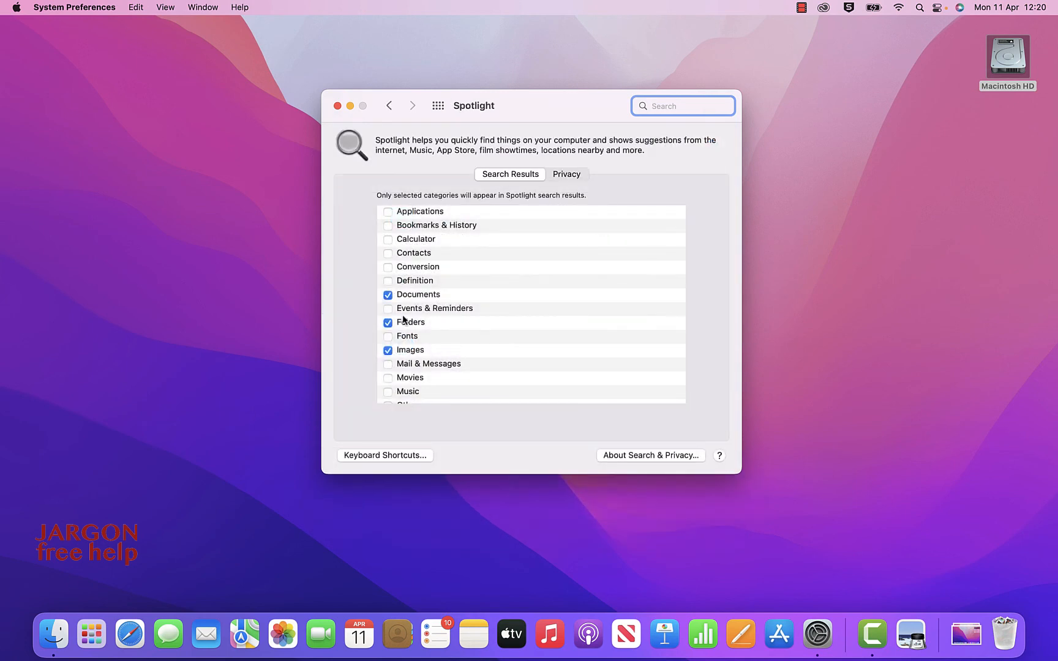
scroll(down, 3)
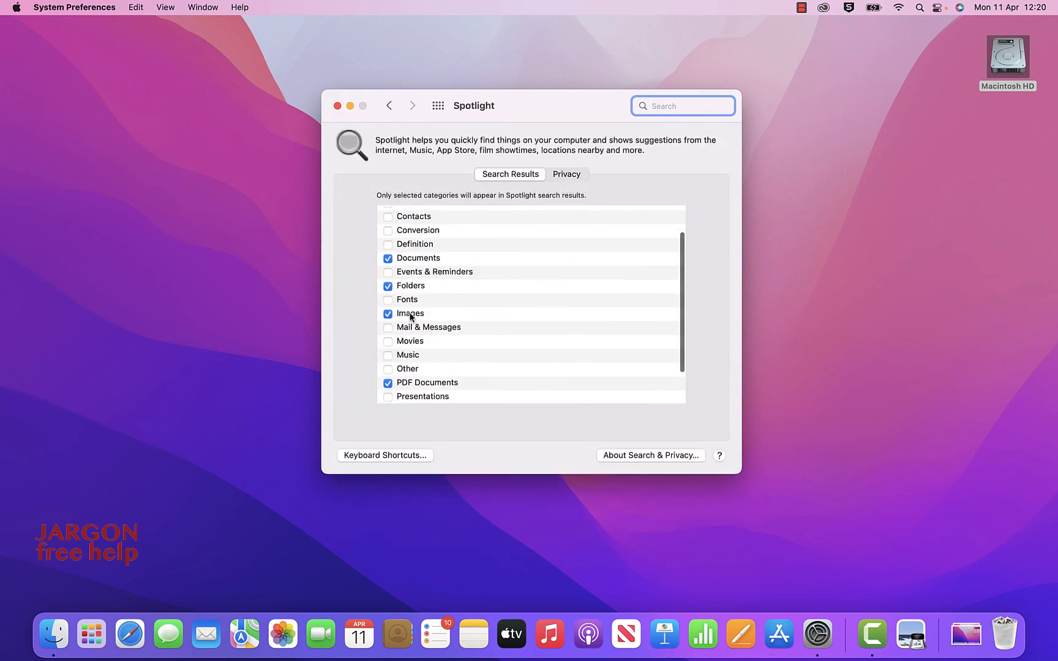